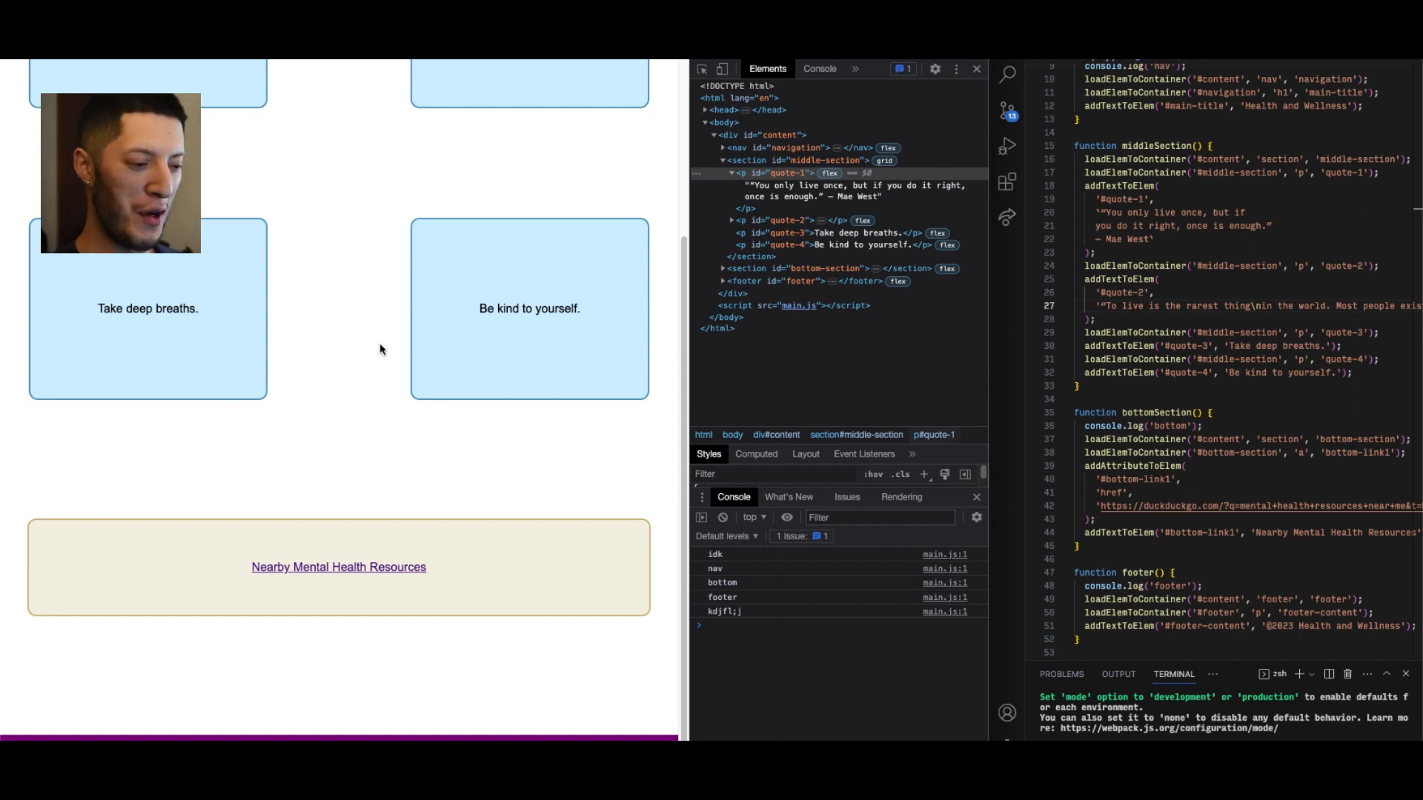
mouse_move(372, 400)
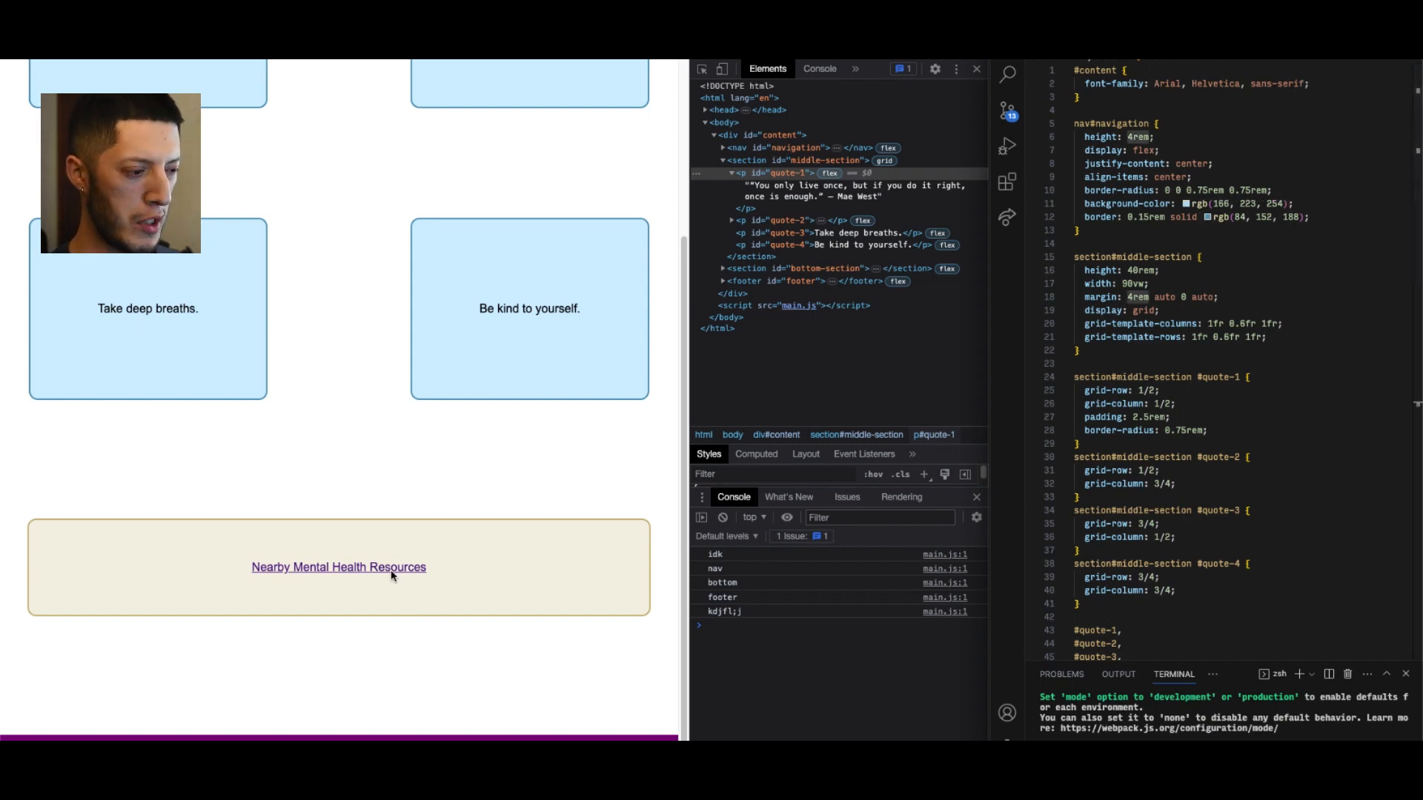
Switch to the stylesheet and scroll down to the section#bottom-section and footer rules
left_click(788, 496)
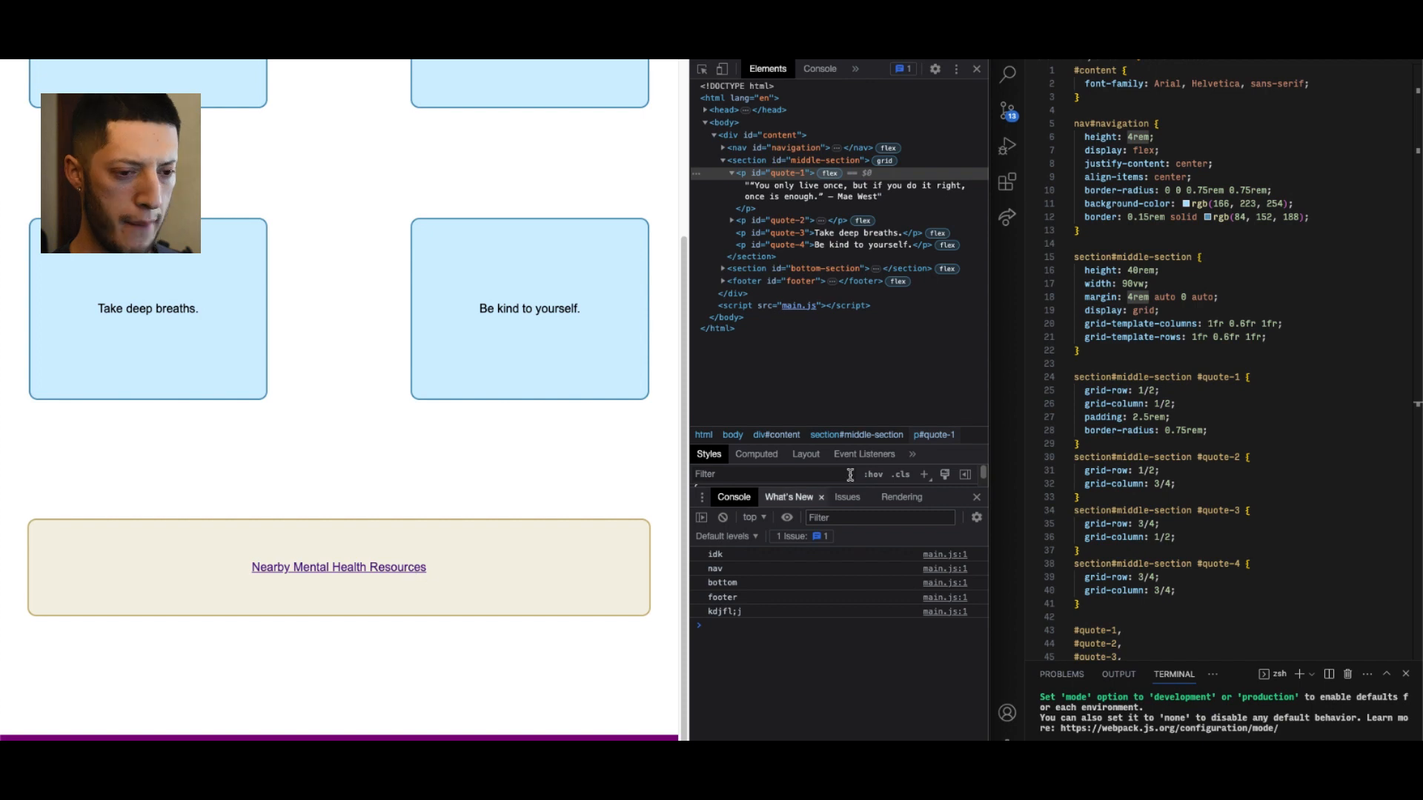
scroll("down", 3)
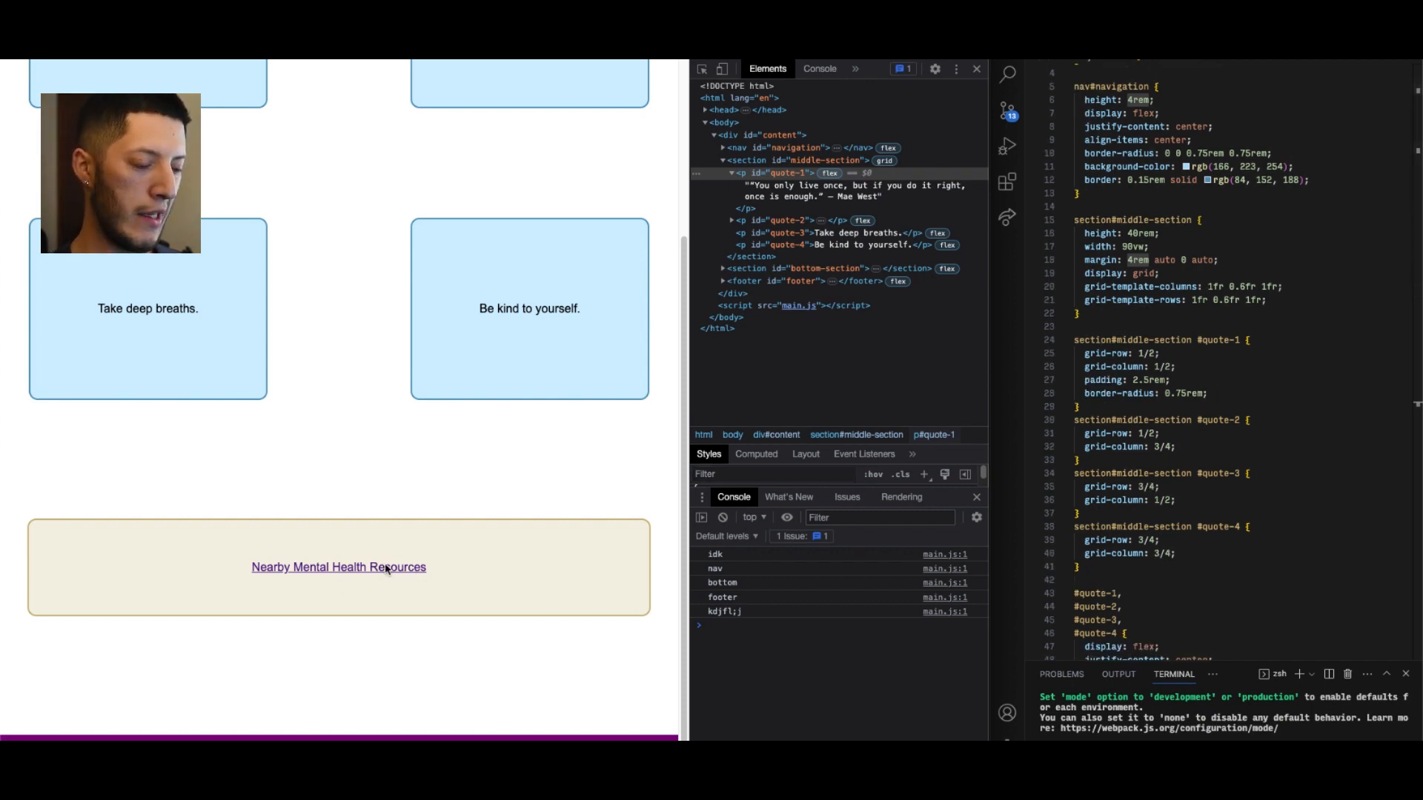
scroll("down", 3)
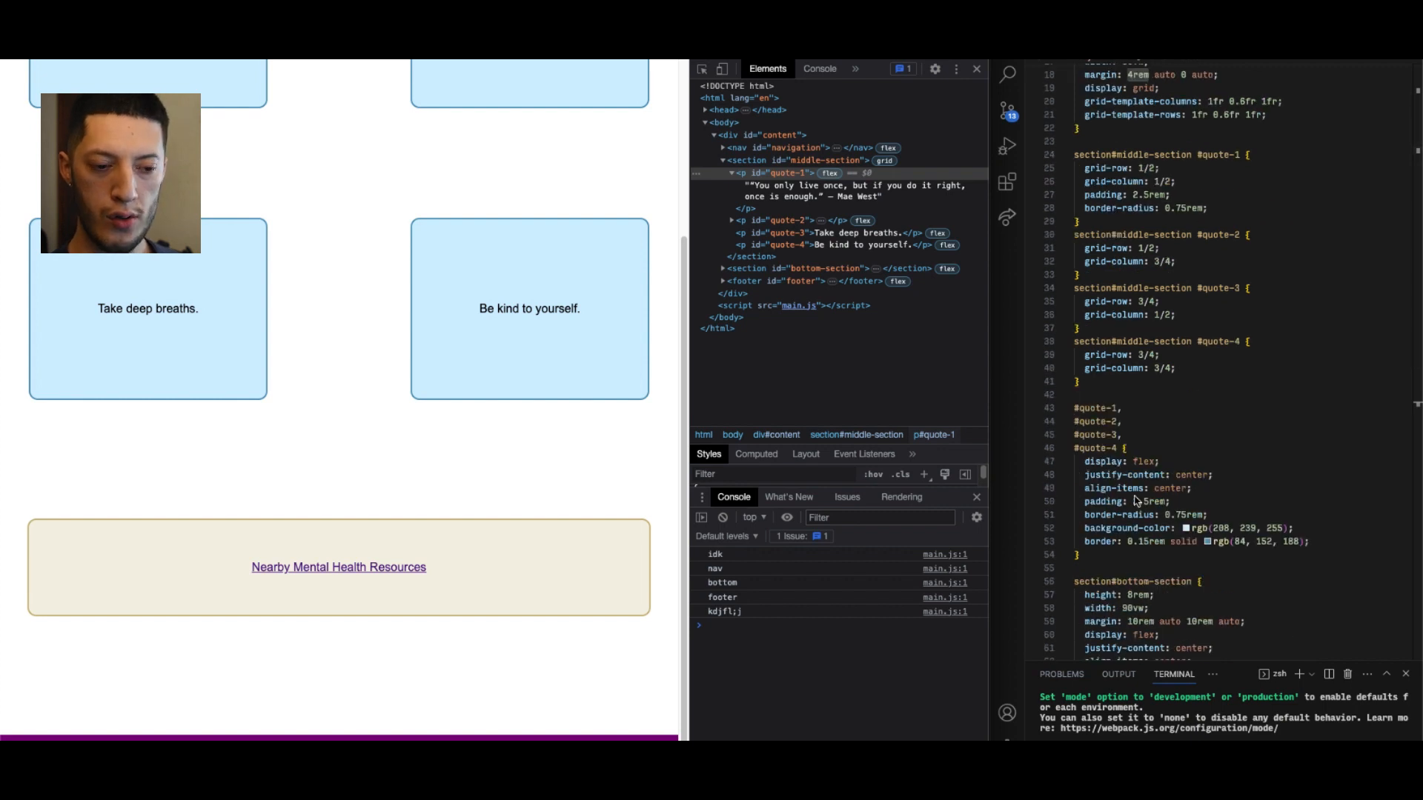
scroll("down", 3)
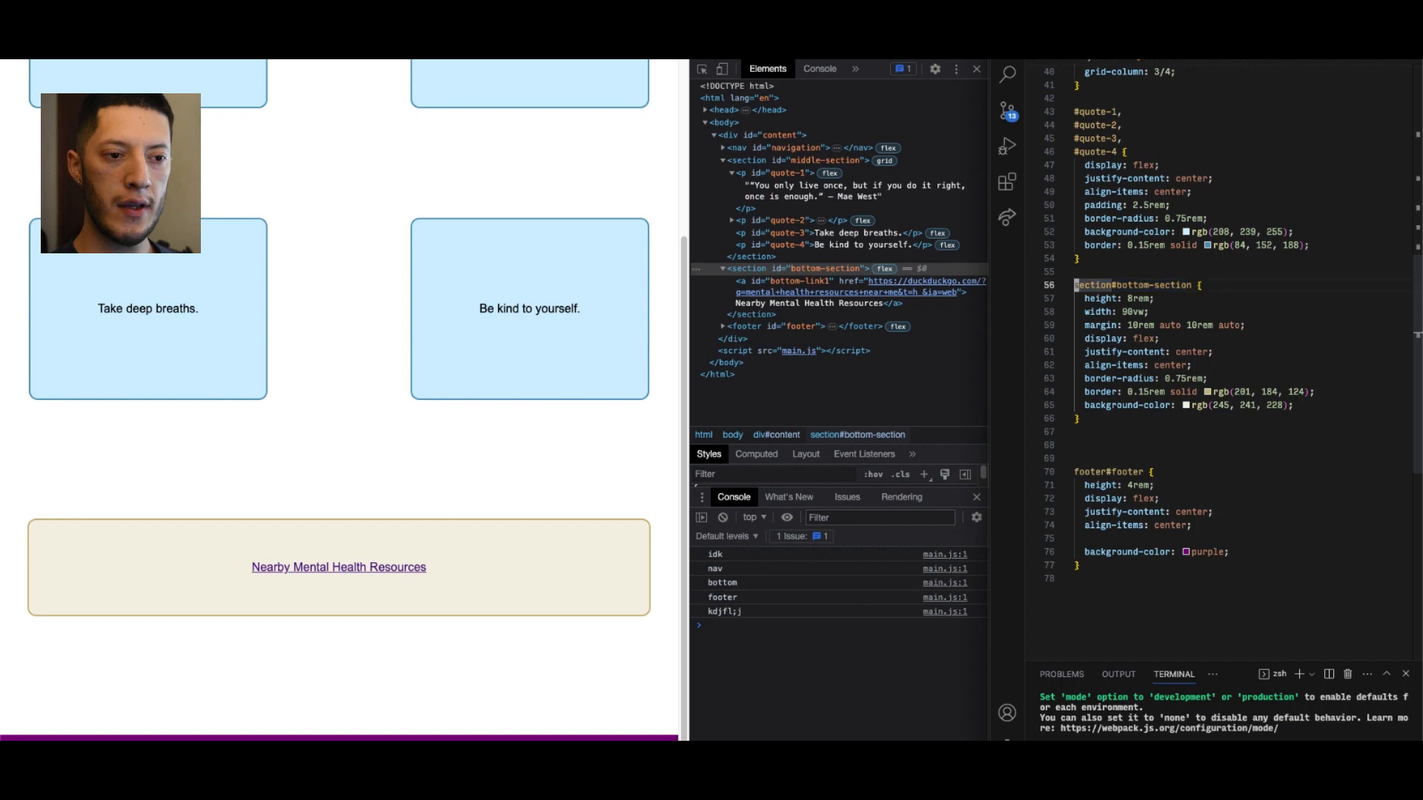
Add a 'section#bottom-section a' rule with text-decoration: none and color: black
left_click(1080, 445)
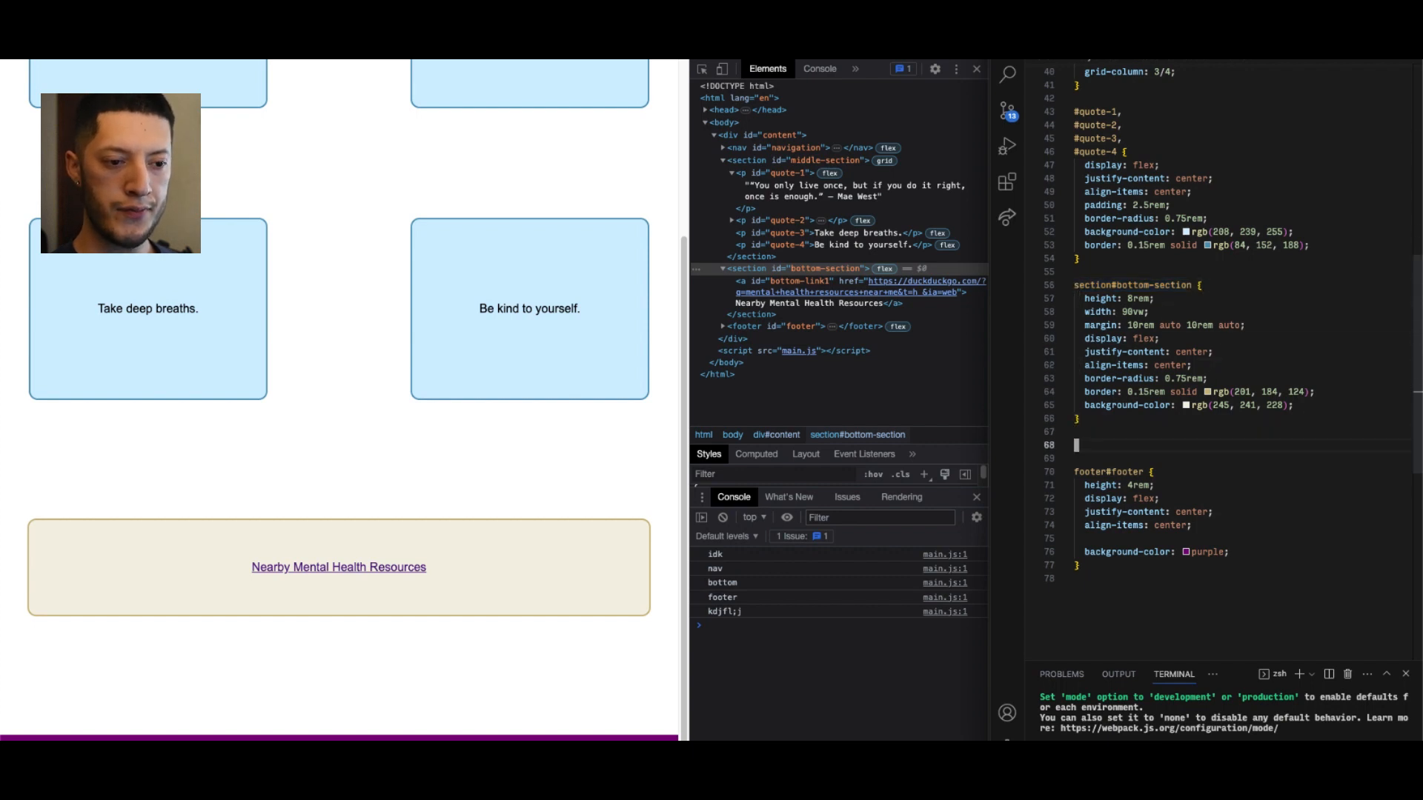
type("section#bottom-section a {")
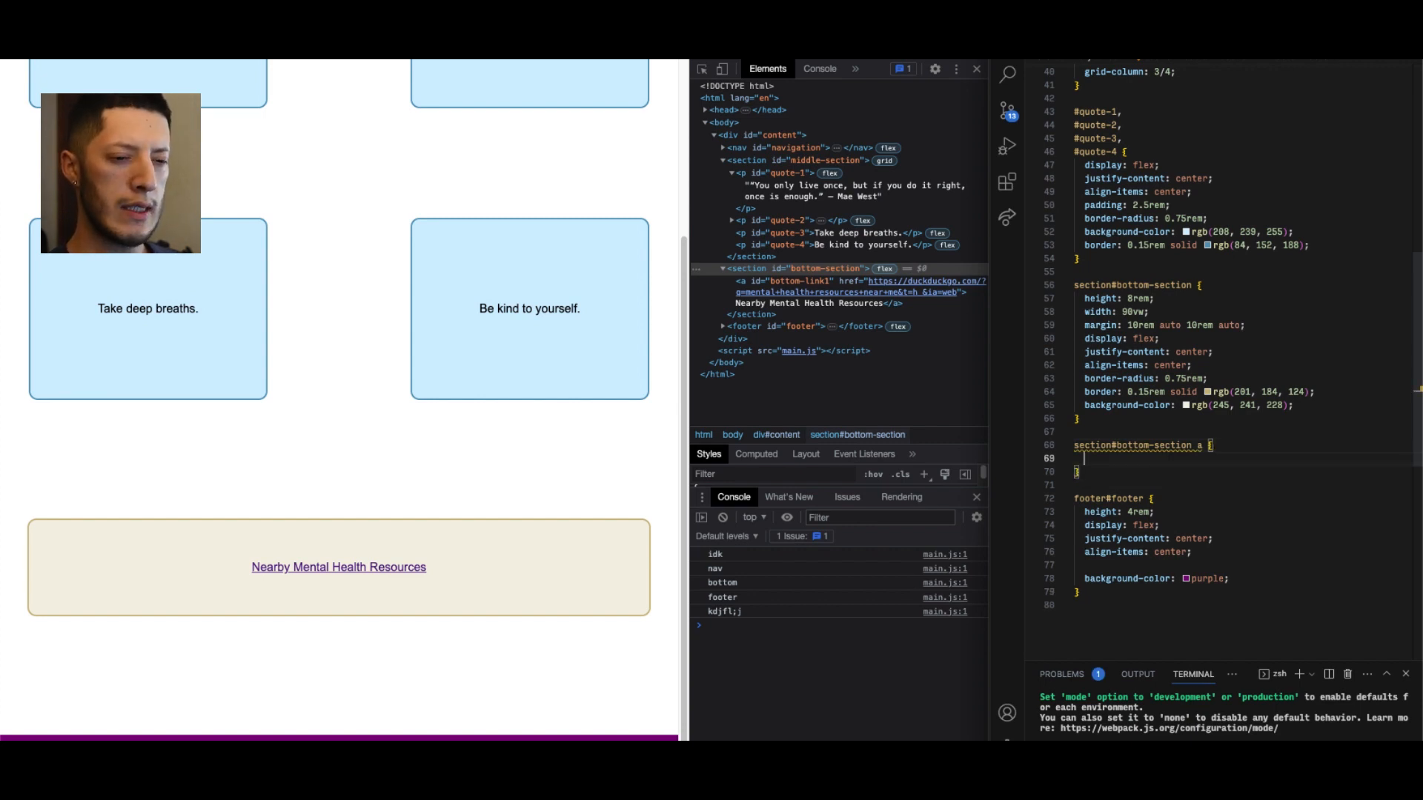
type("text-decoration: ;")
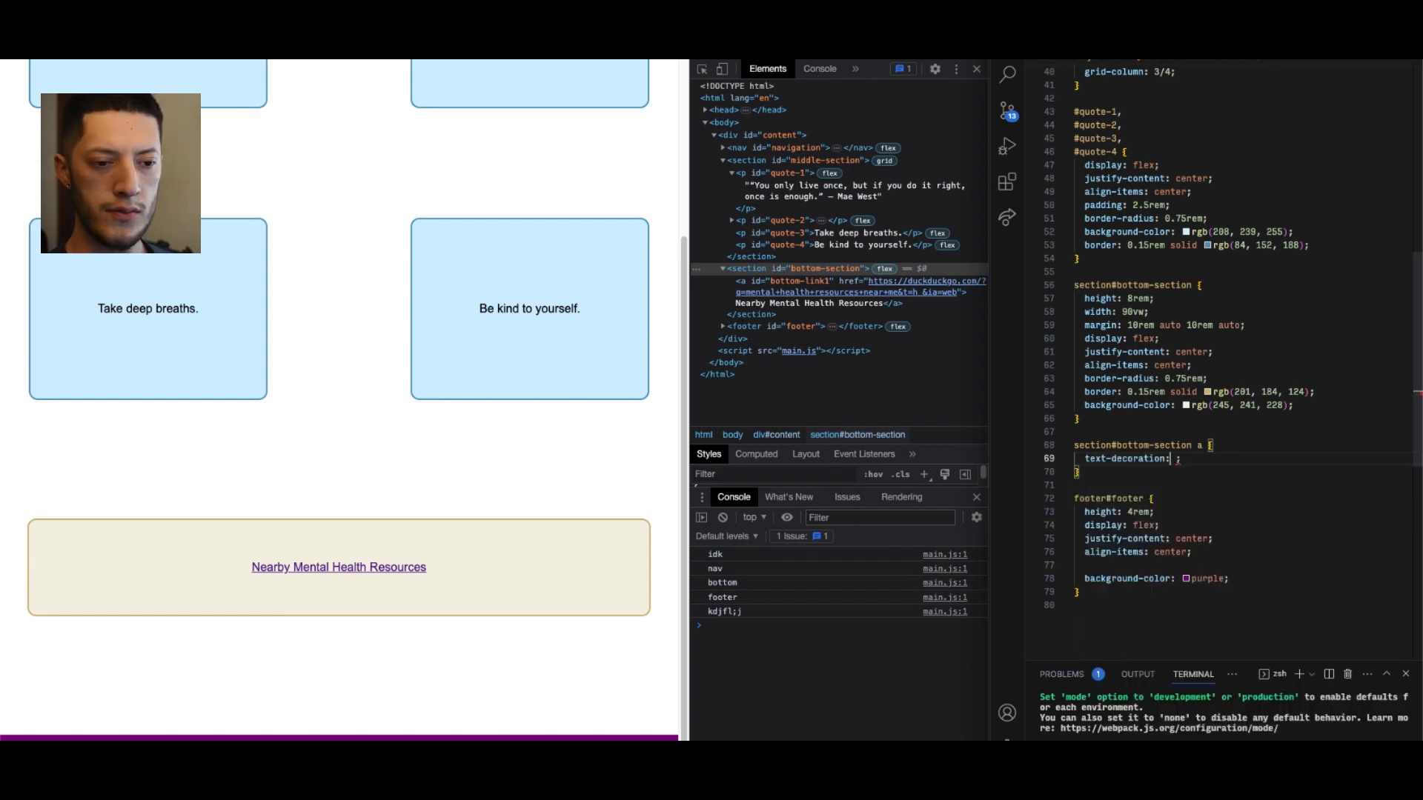
type("none")
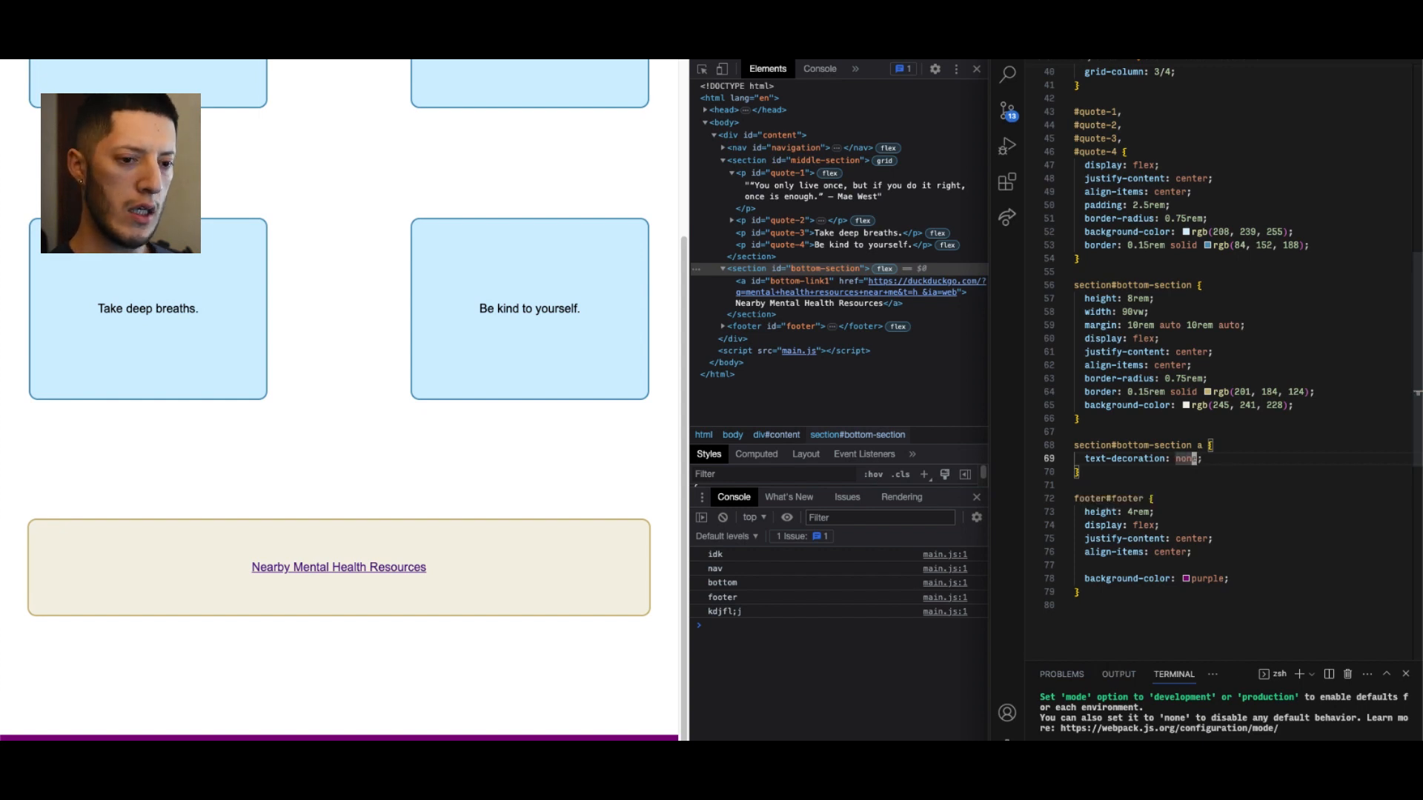
type("col")
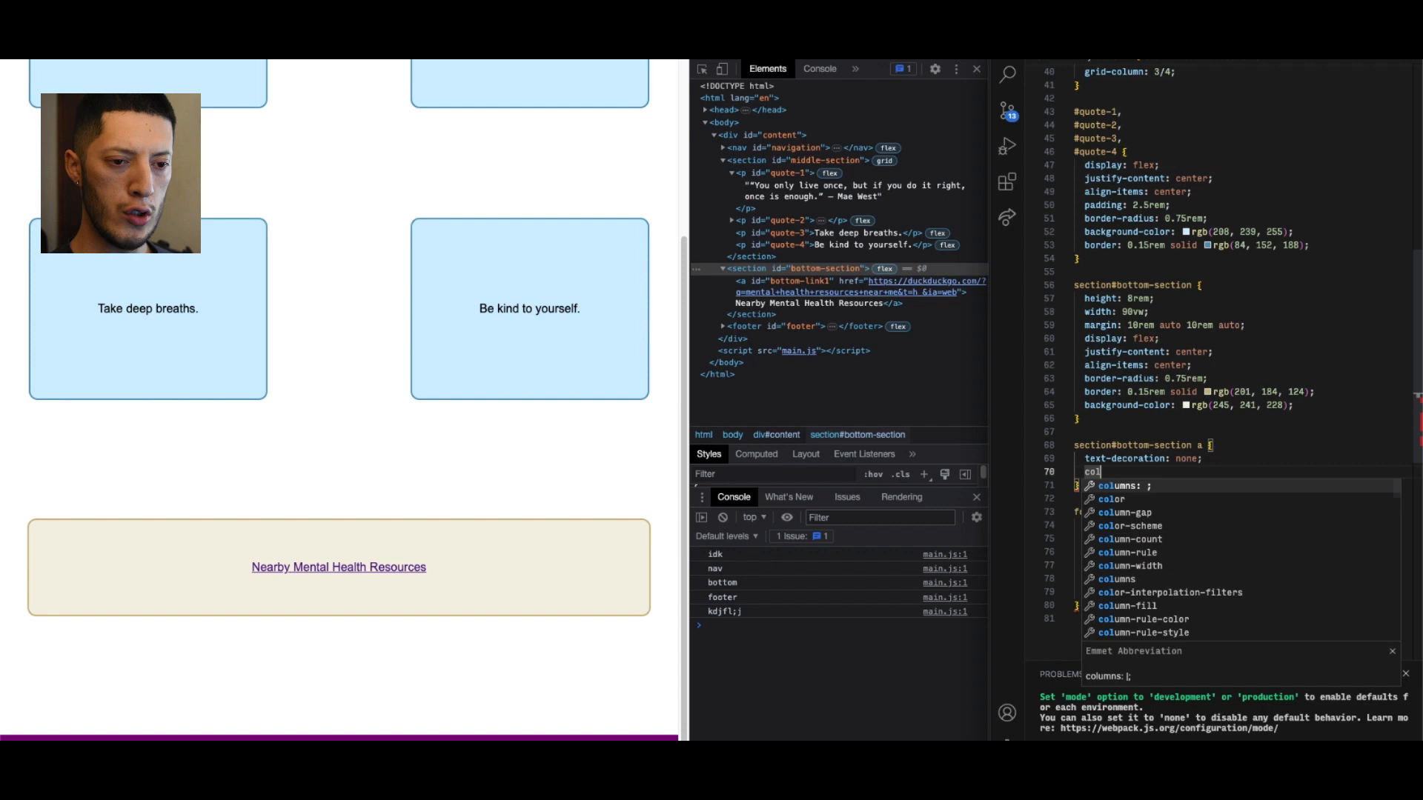
type("or: ;")
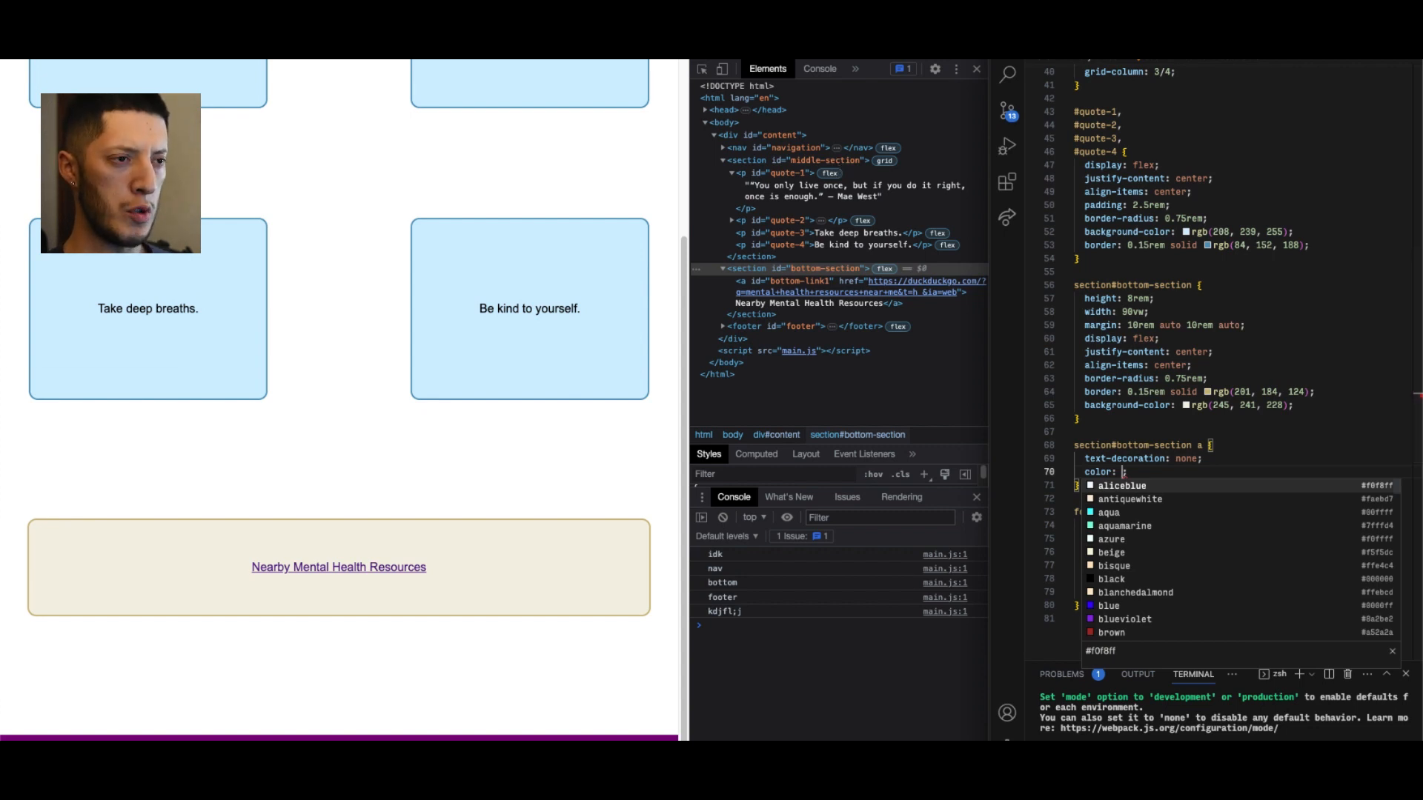
left_click(977, 69)
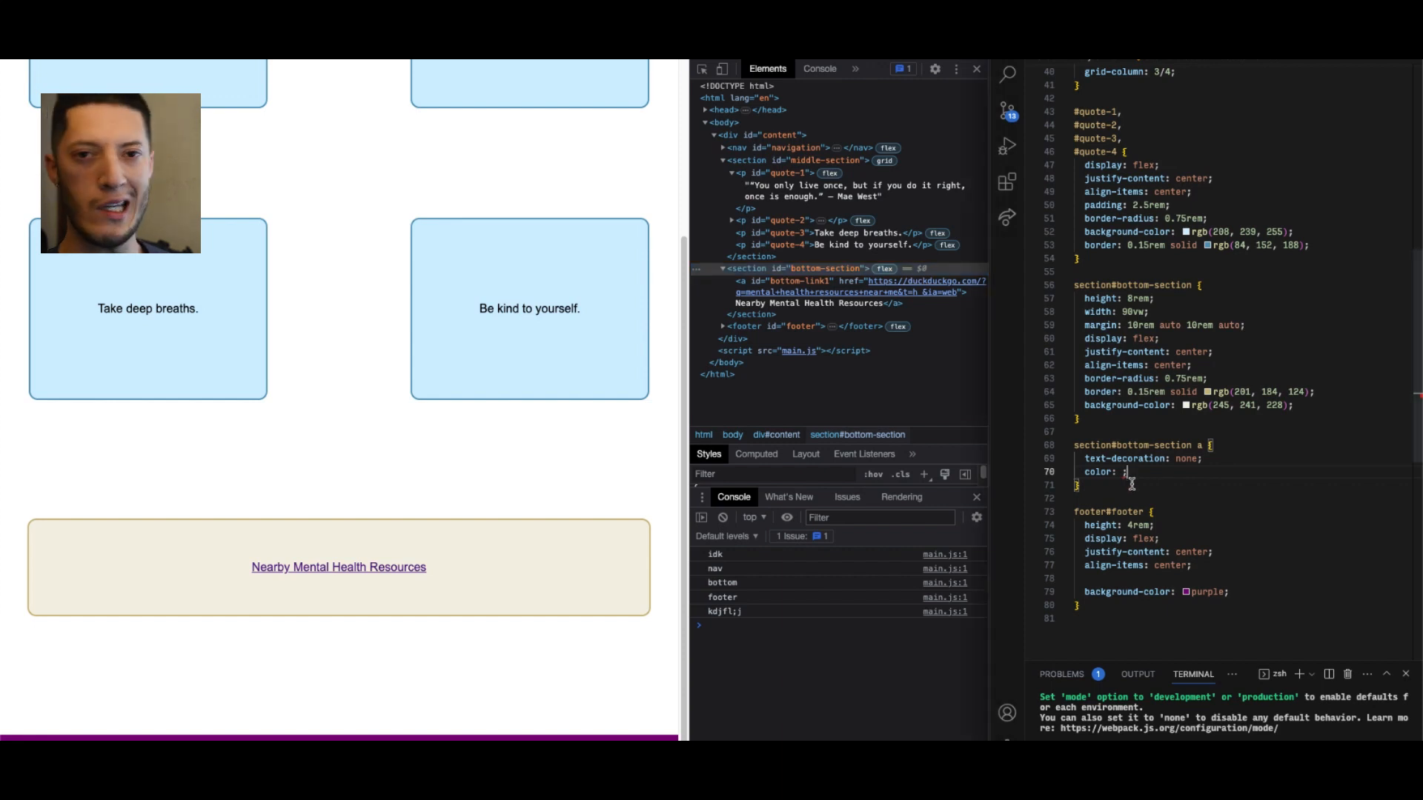
type("black")
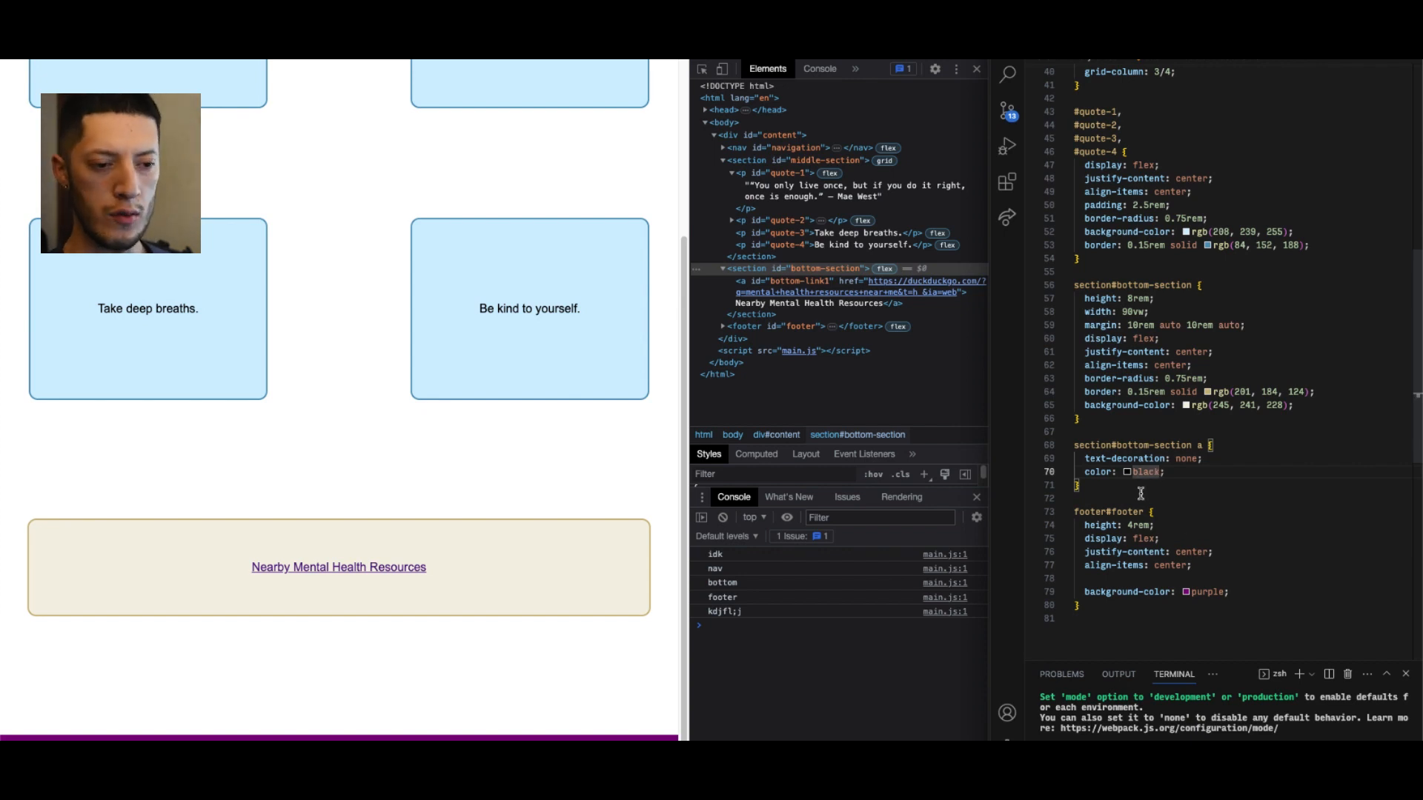
Set the bottom link colour to rgb(19, 19, 19) via the colour picker and scroll to the top
left_click(1127, 472)
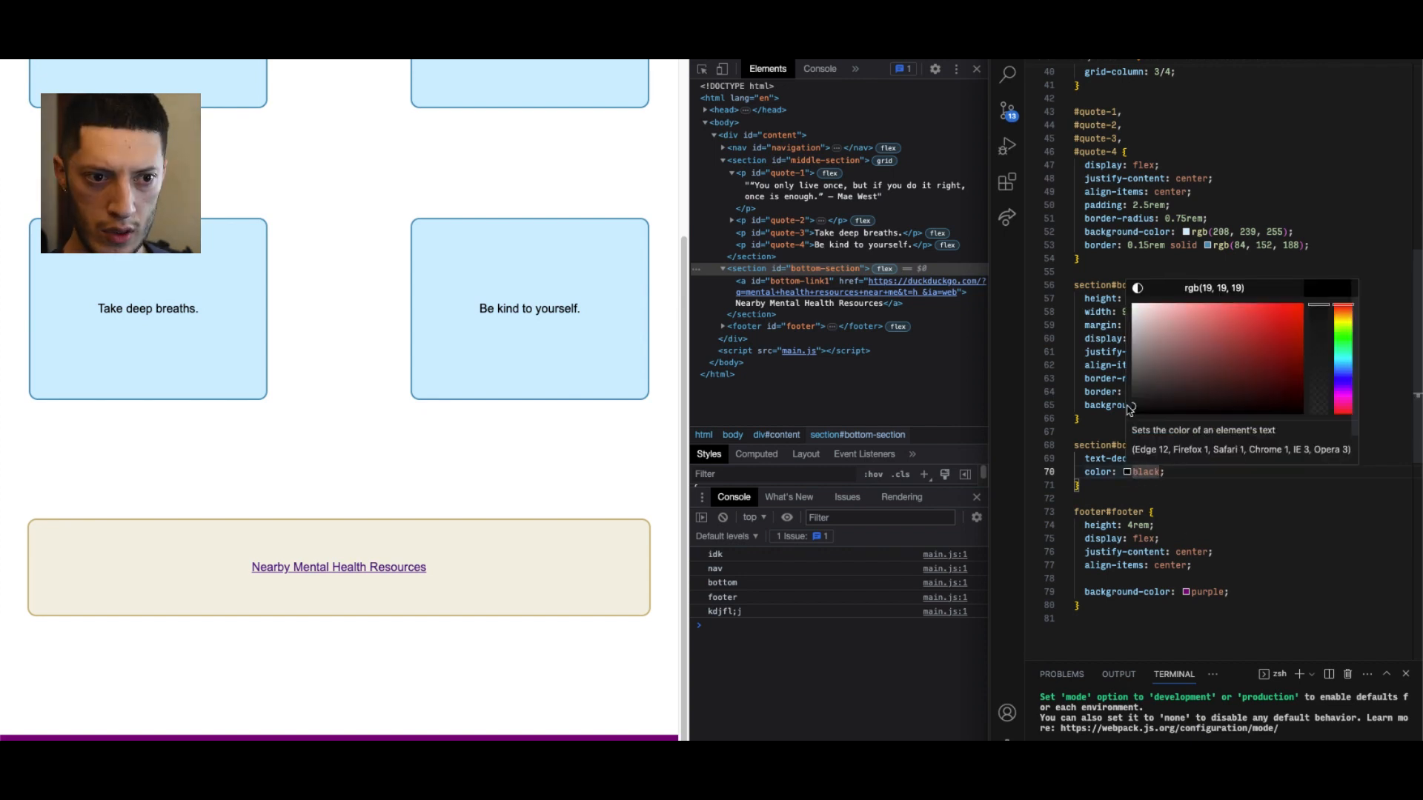
left_click(1134, 404)
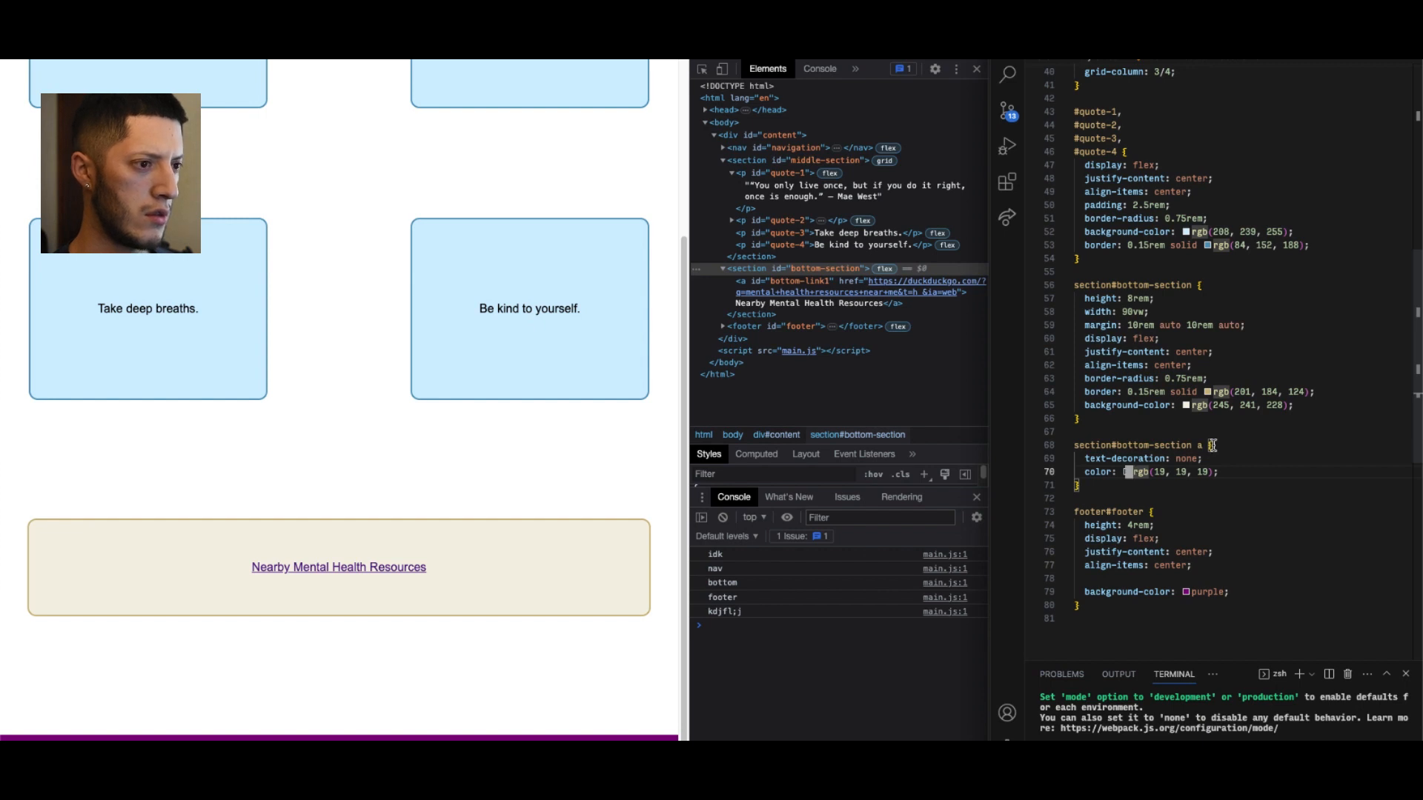
mouse_move(550, 472)
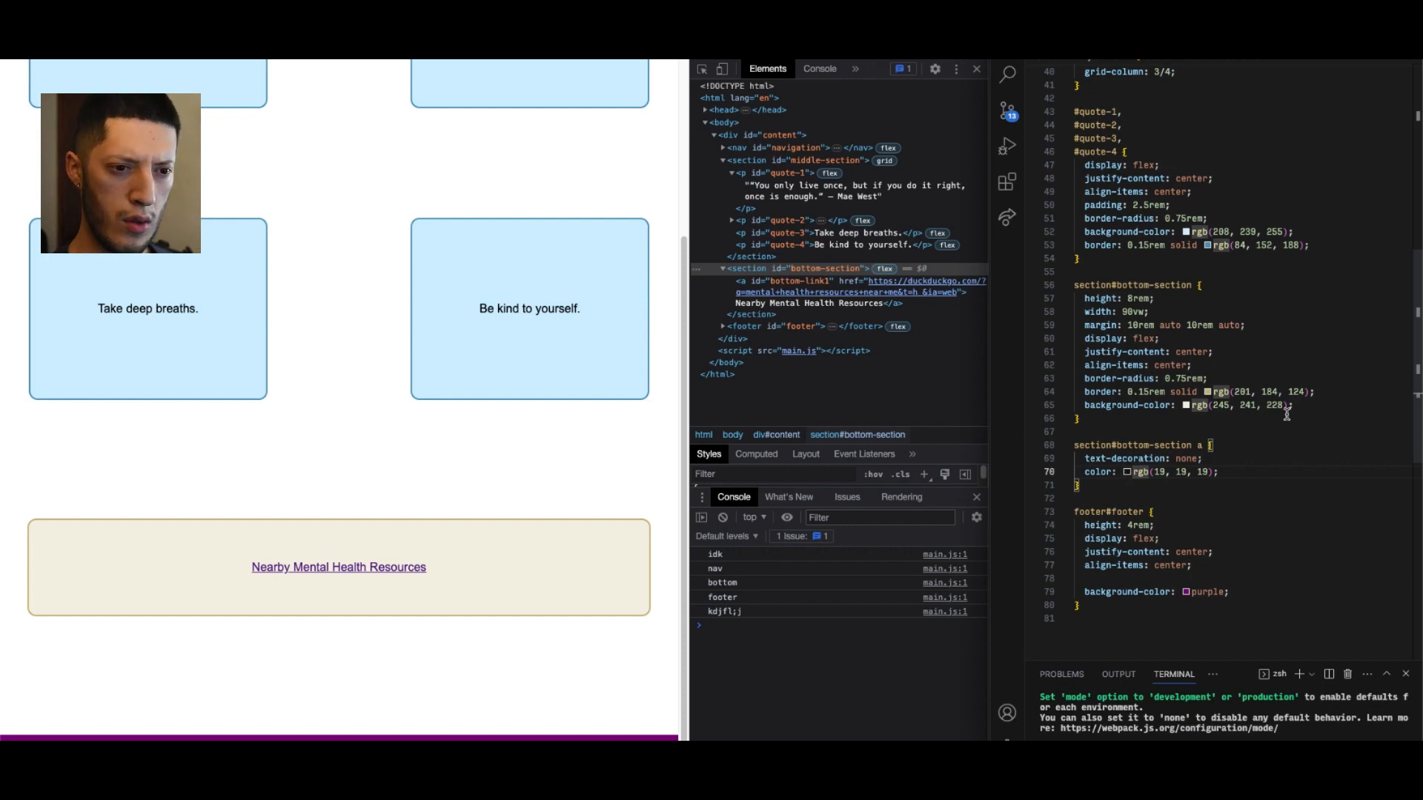
scroll("up", 3)
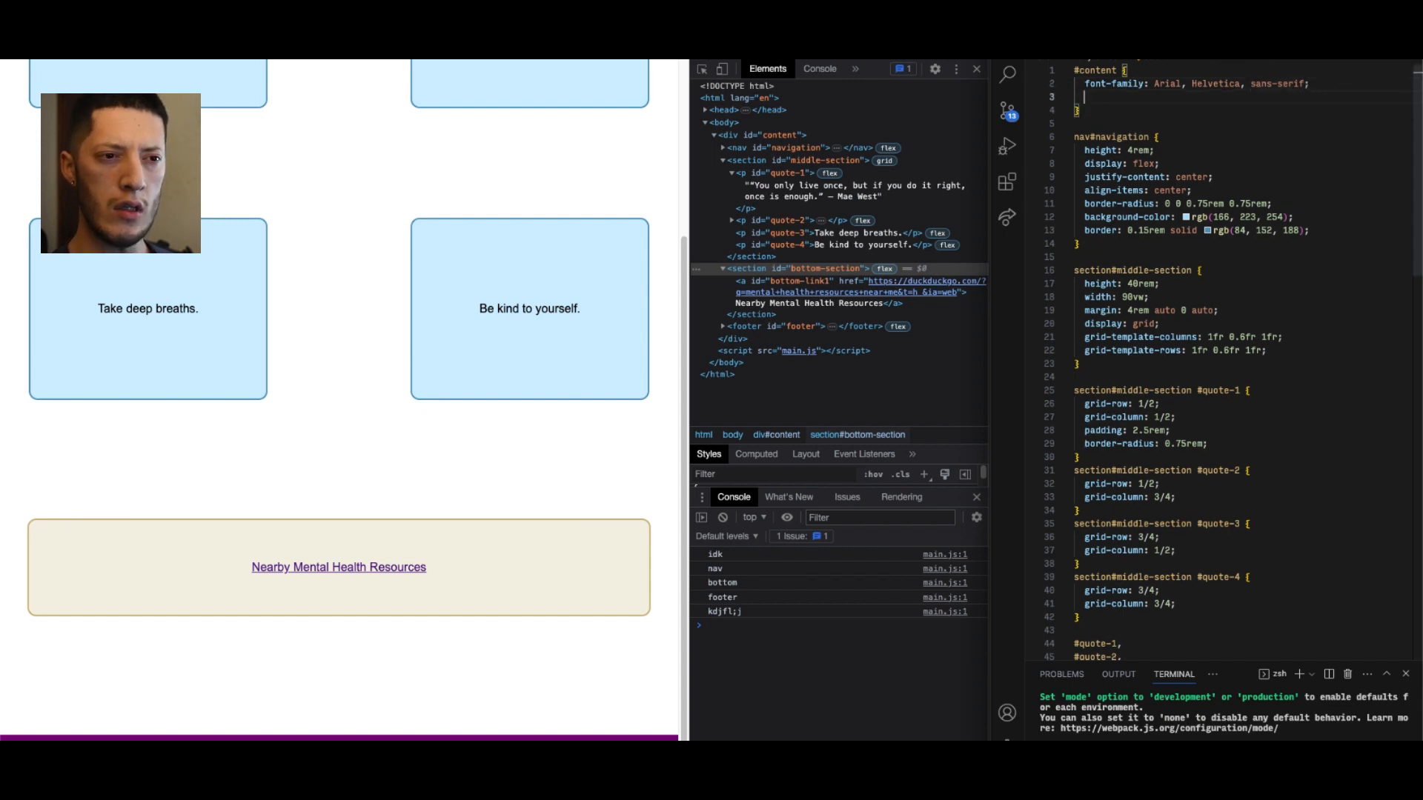
Add color: rgb(19, 19, 19) to the #content rule, save, and return to the link rule
type("color: rgb(19, 19, 19);")
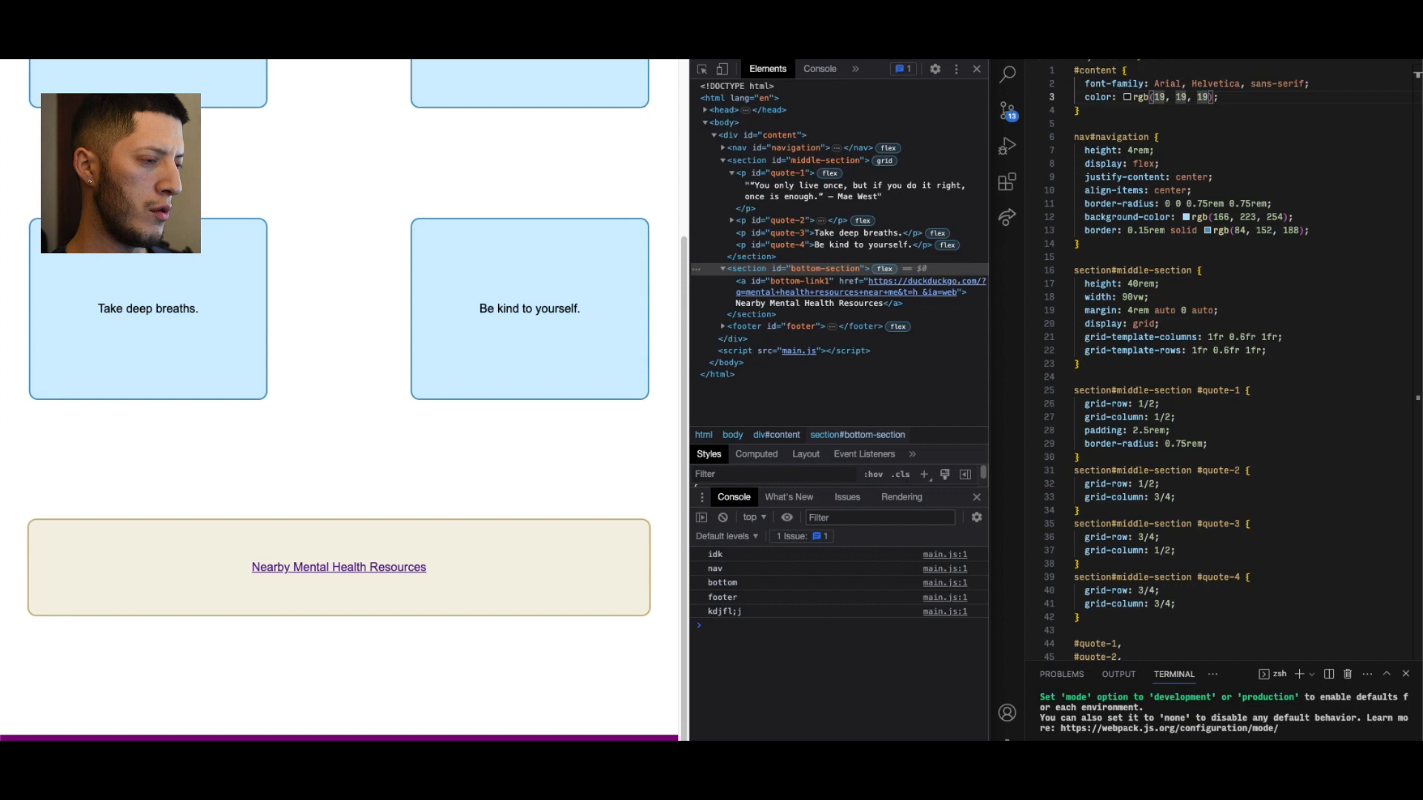
left_click(721, 161)
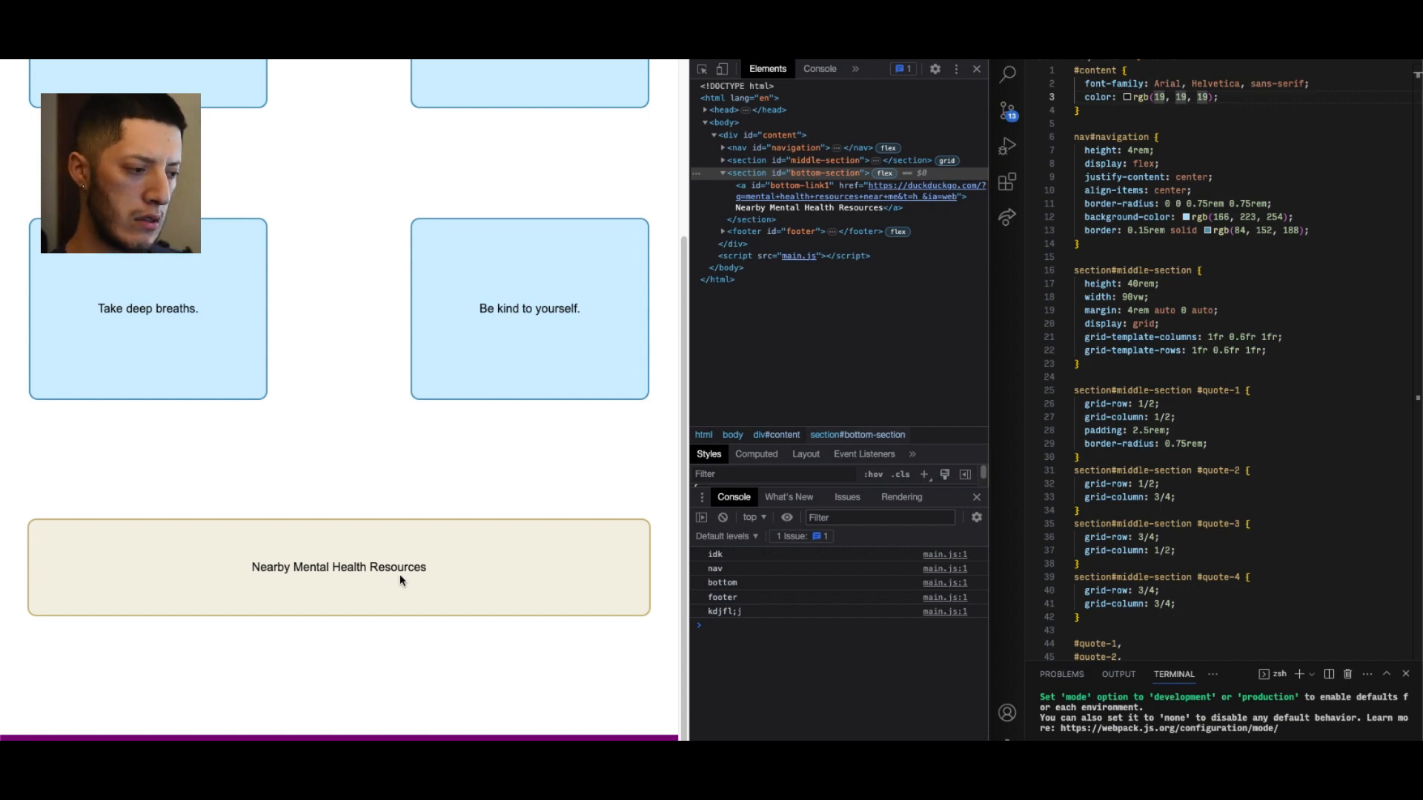
scroll("down", 3)
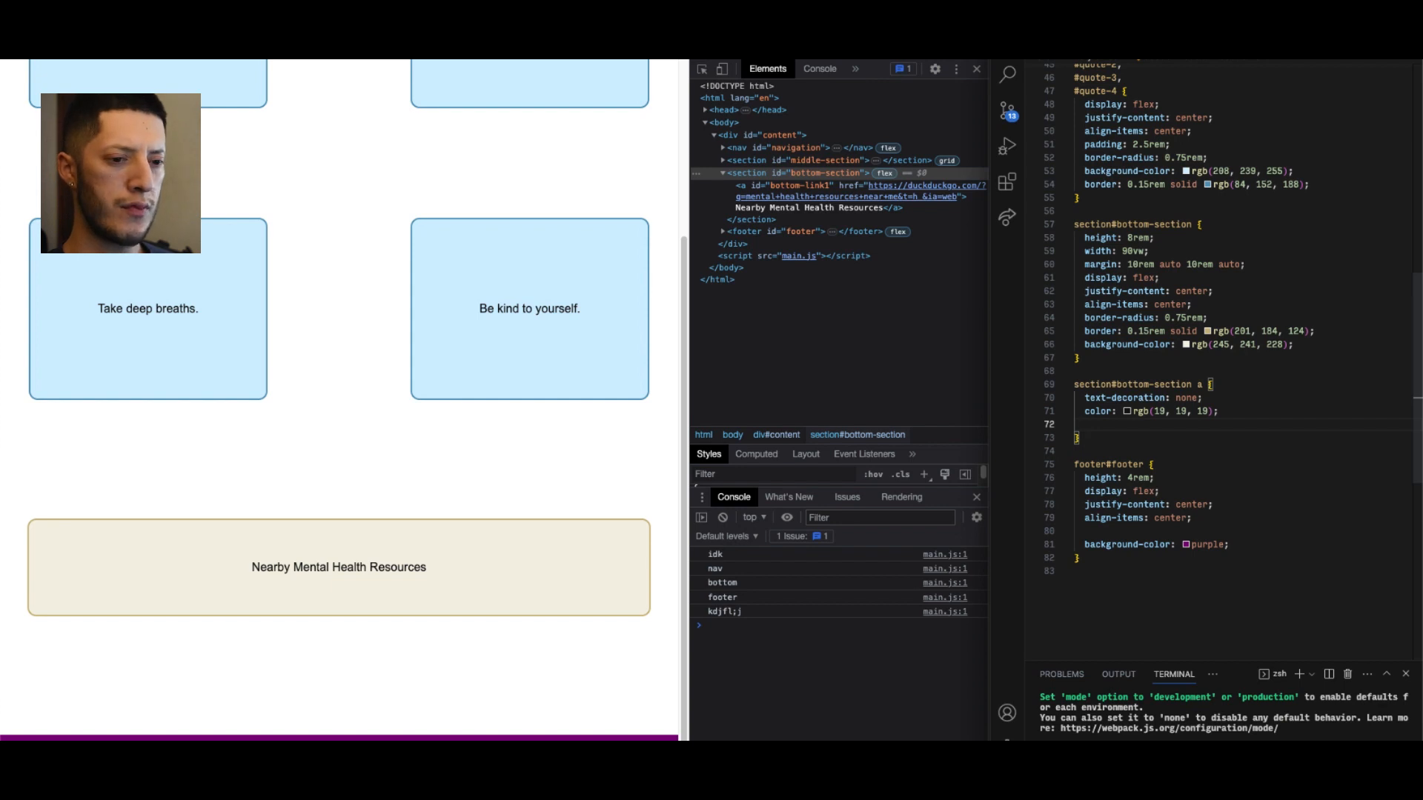
Add background-color rgb(201, 184, 124) and padding 1rem to the bottom-section link rule
key("enter")
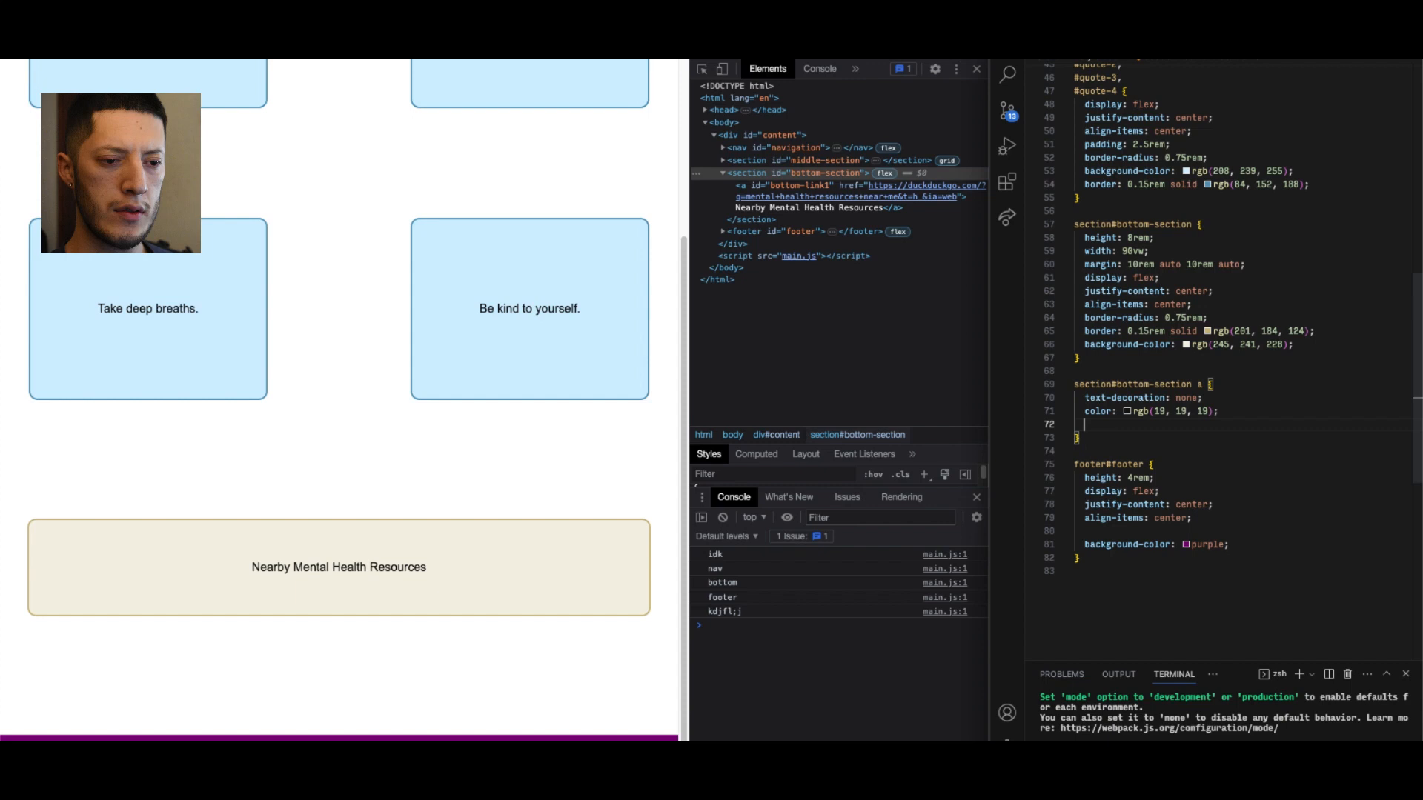
type("background-color:")
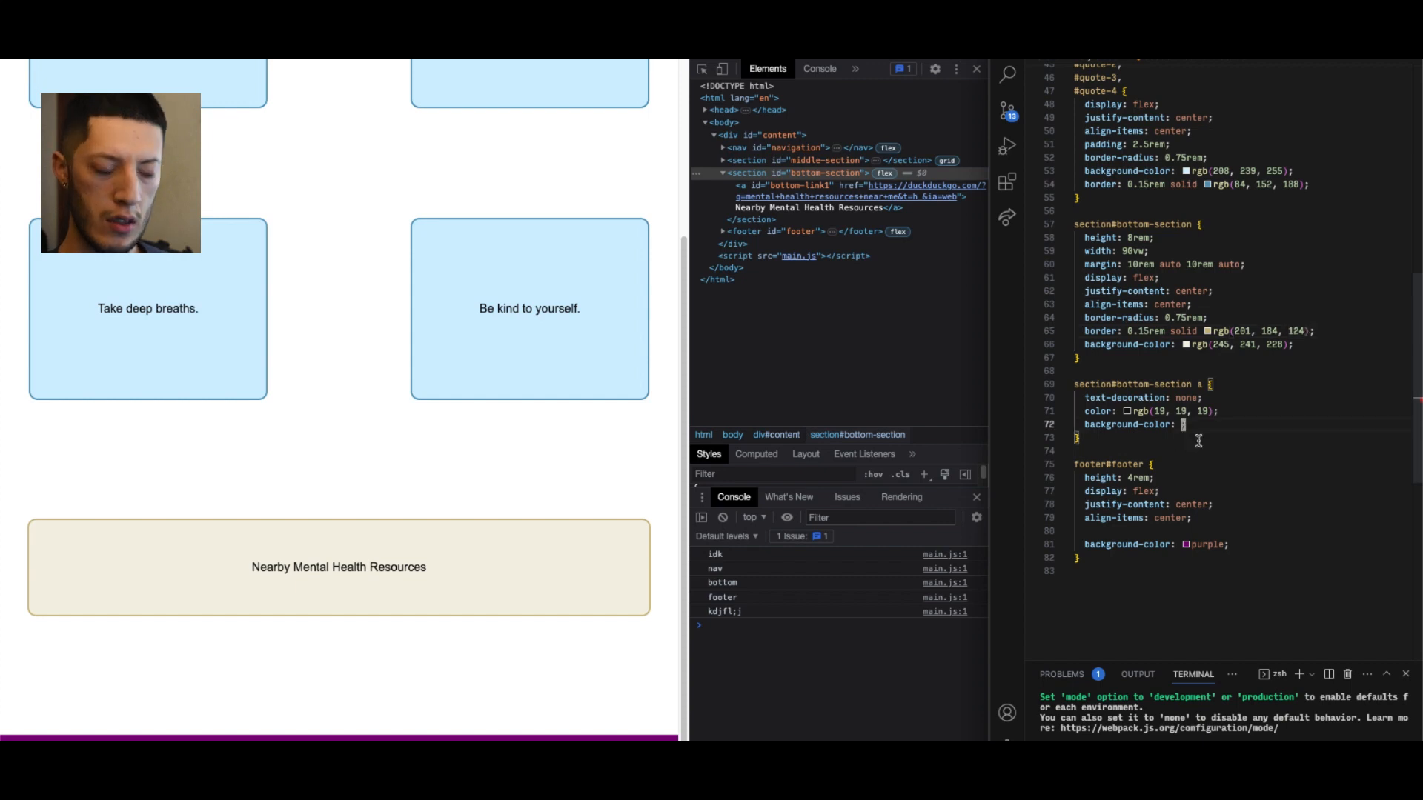
type("rgb 201, 184, 124);")
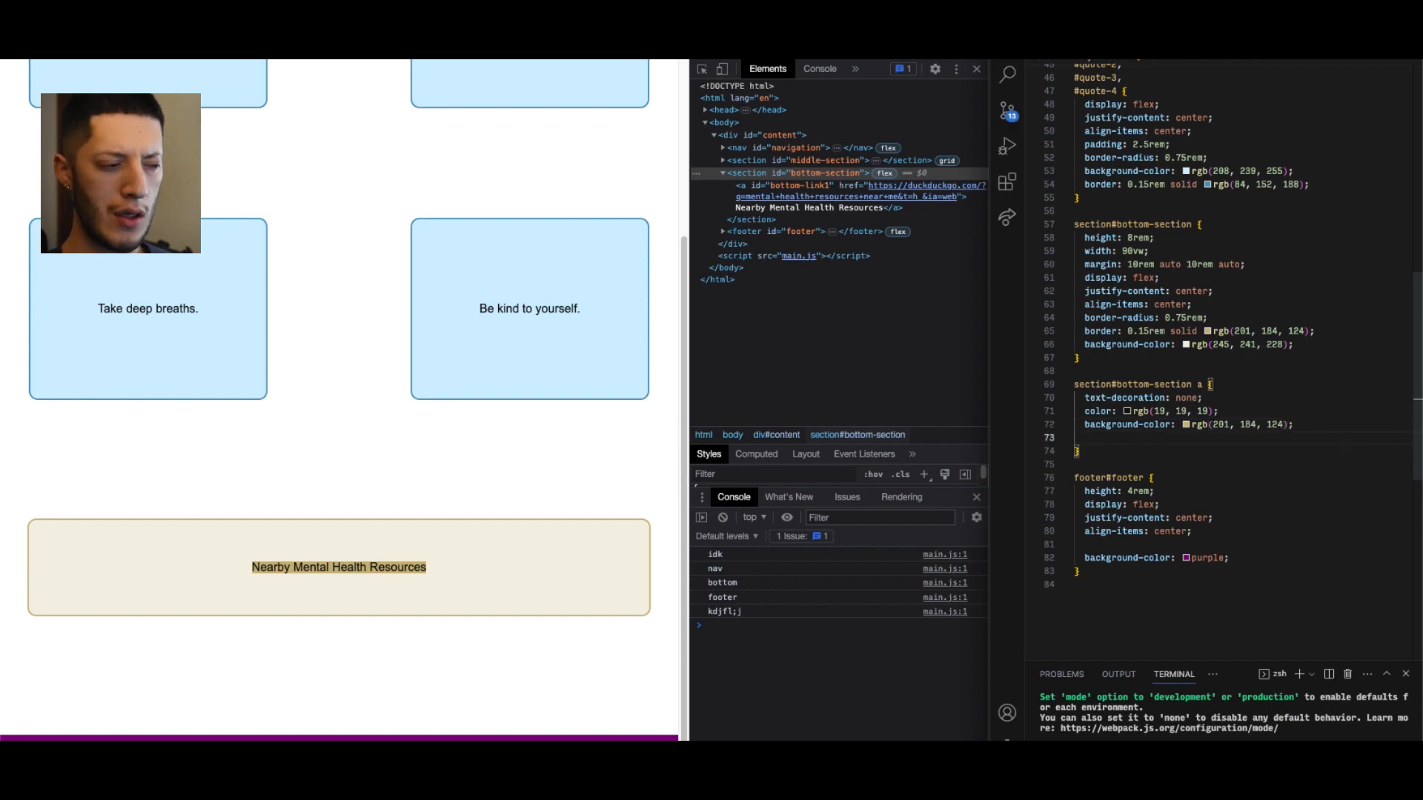
type("padding: 1rem;")
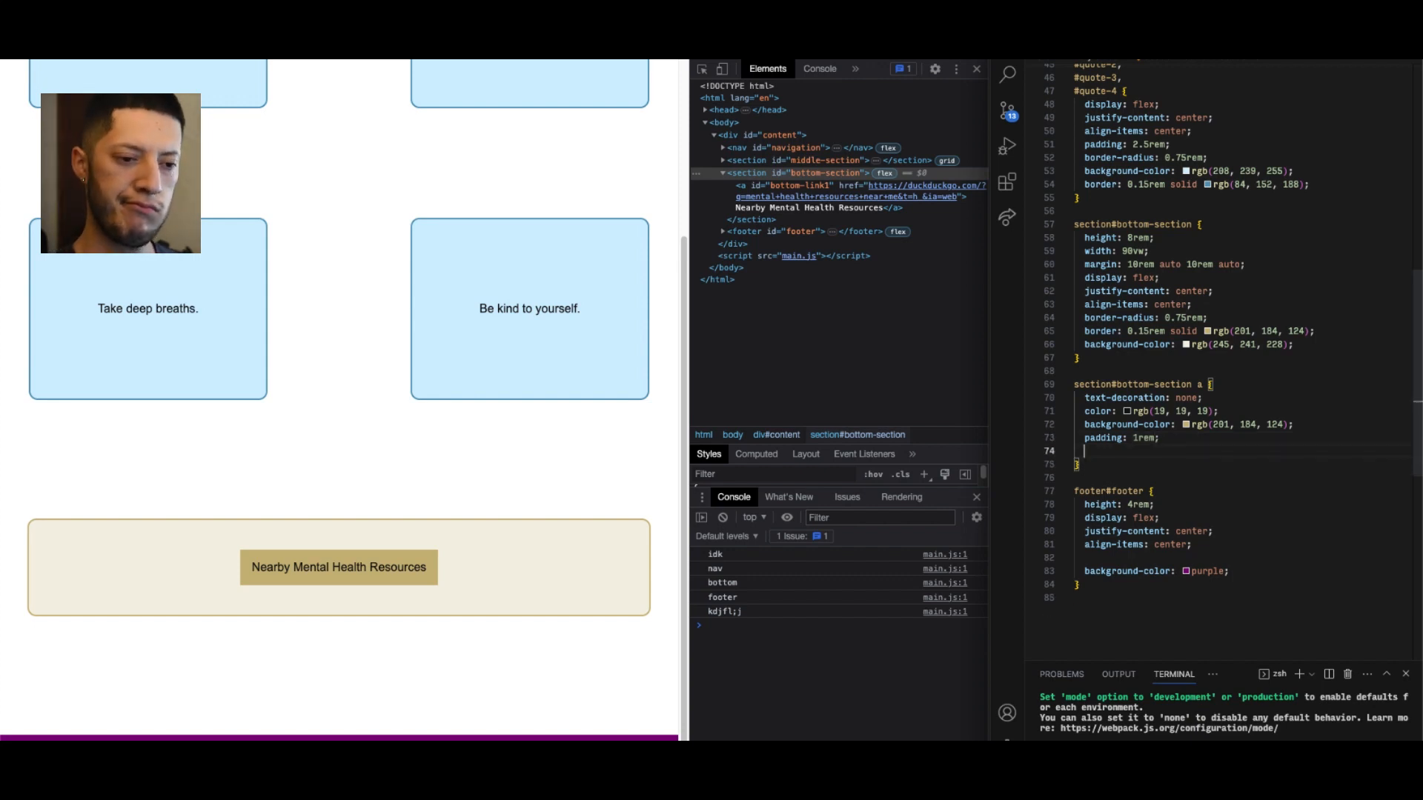
Add border-radius: 0.75rem to the section#bottom-section a rule and save
type("border-radius: 0.75rem;")
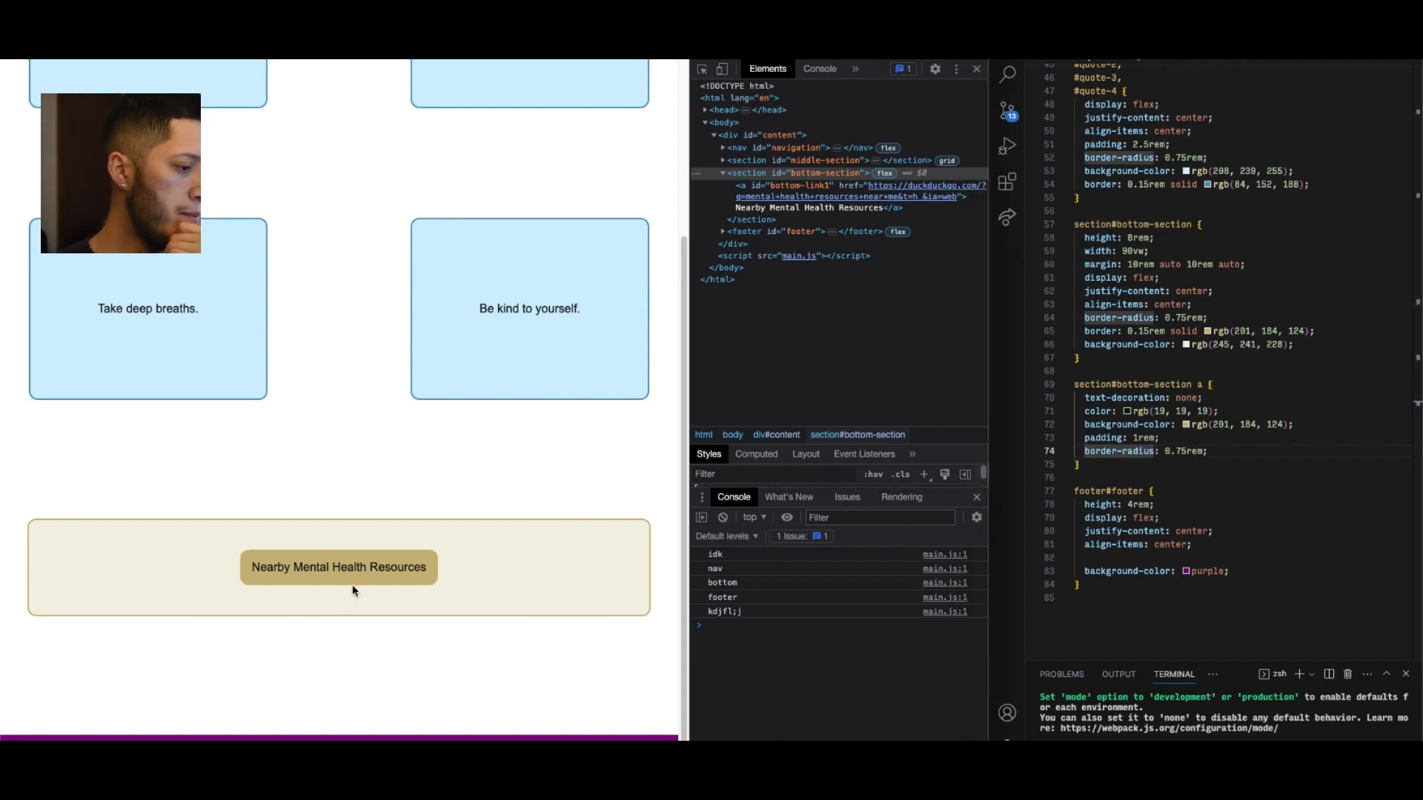
mouse_move(776, 651)
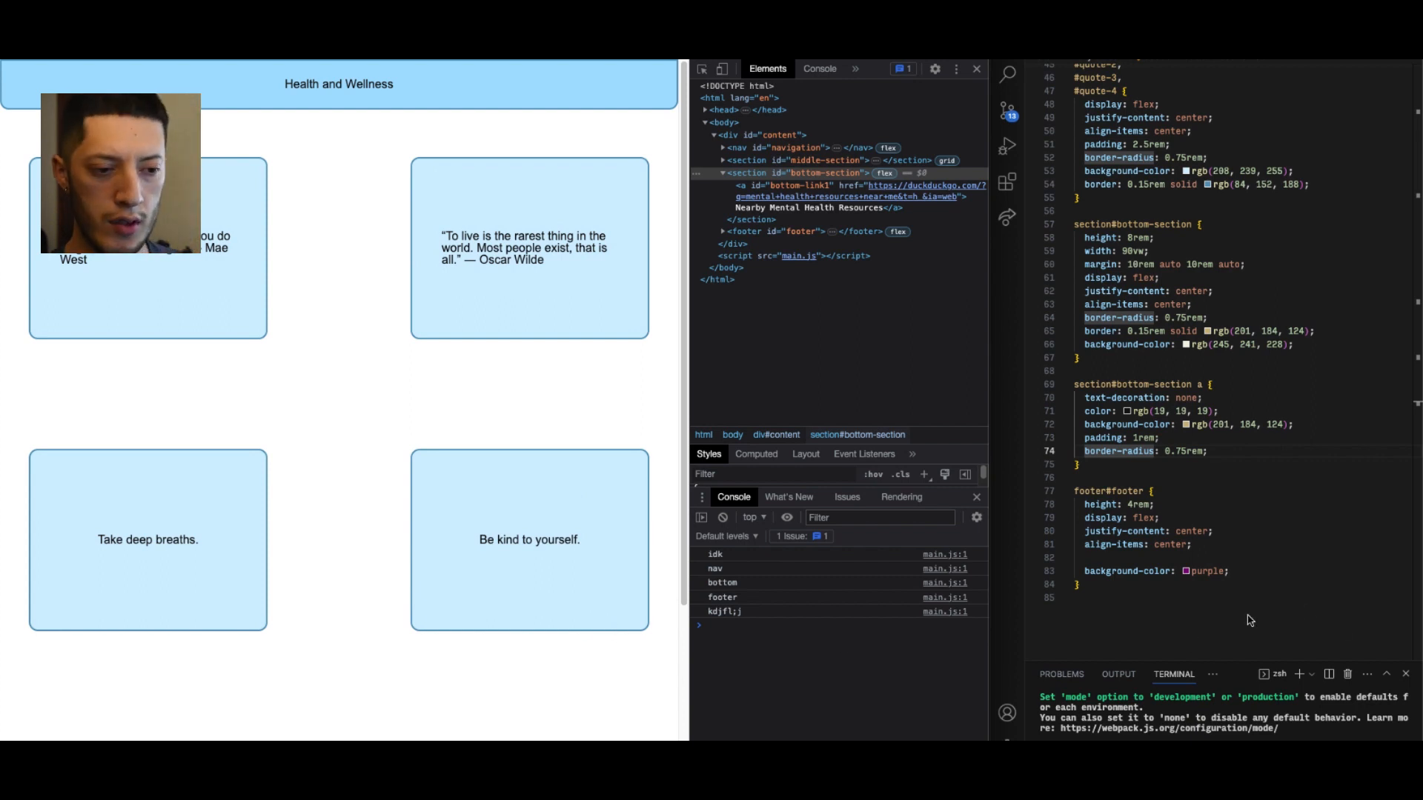
scroll("down", 3)
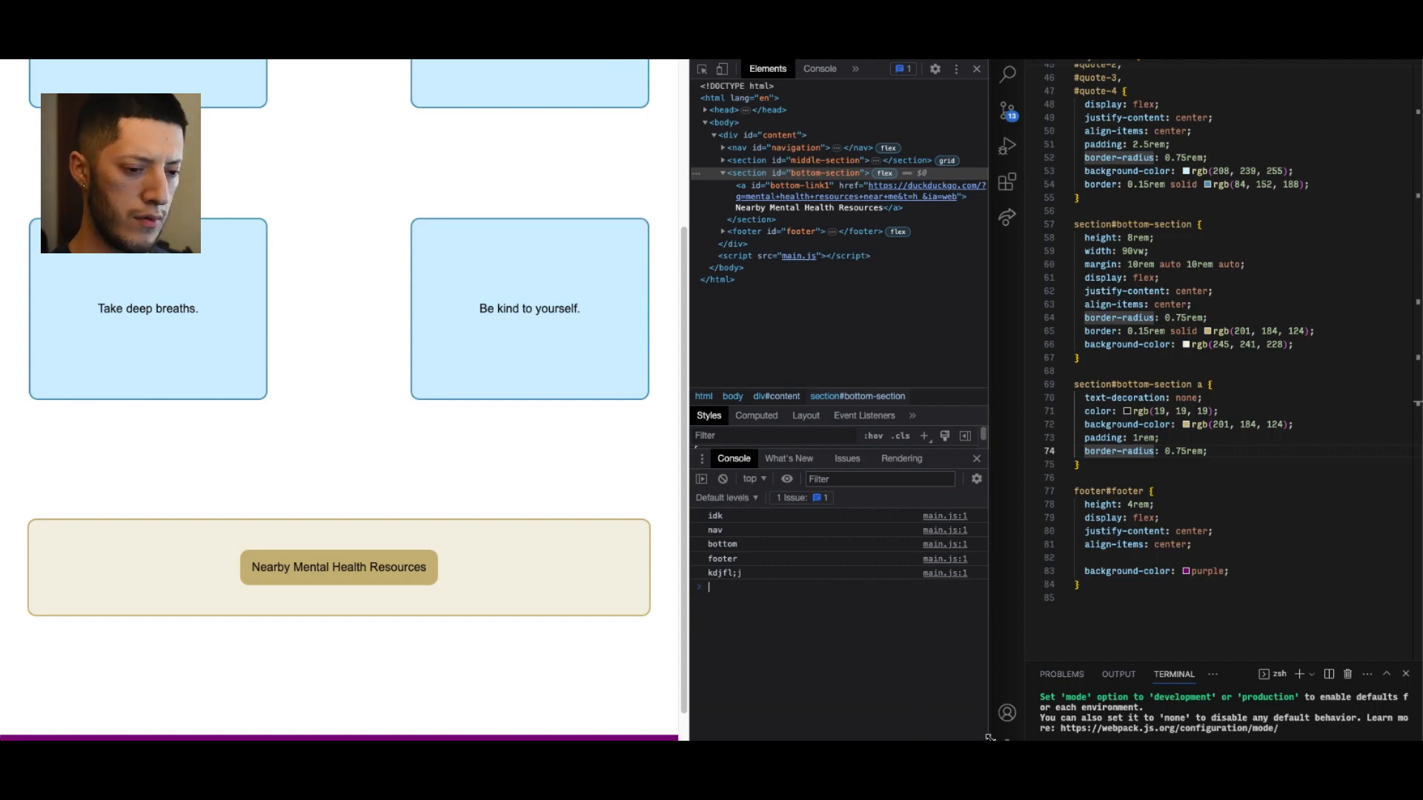
scroll("down", 3)
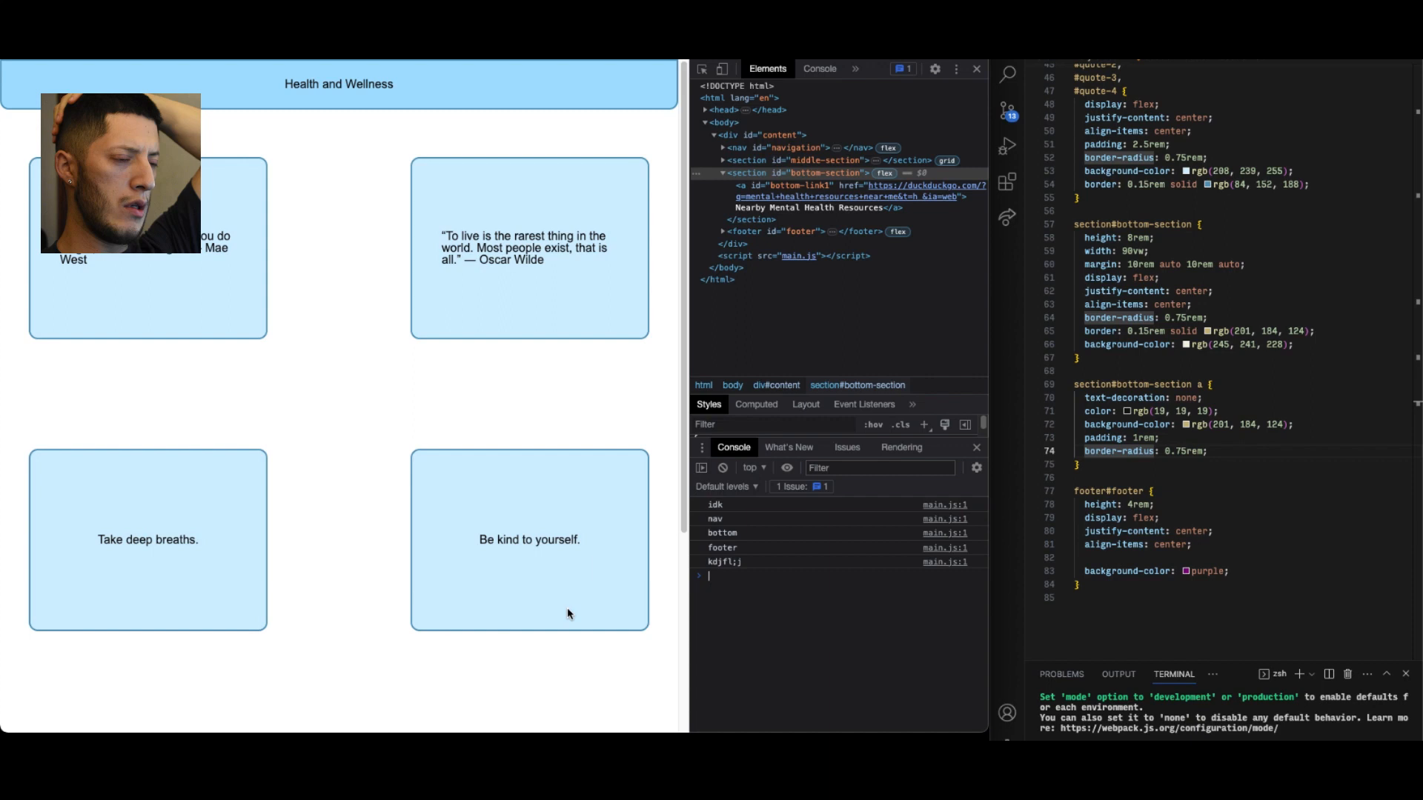
scroll("up", 3)
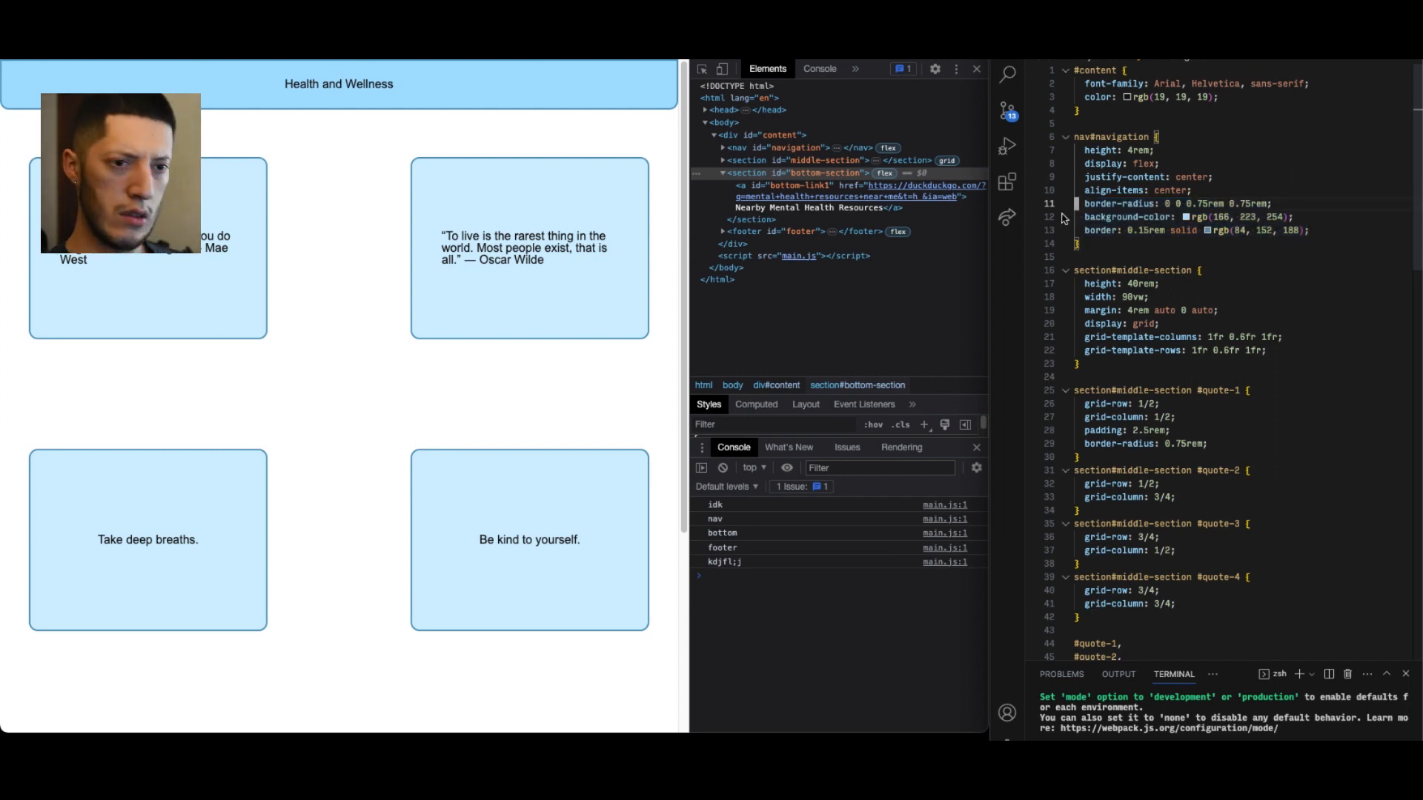
Scroll down to the footer#footer rule to restyle it
scroll("down", 3)
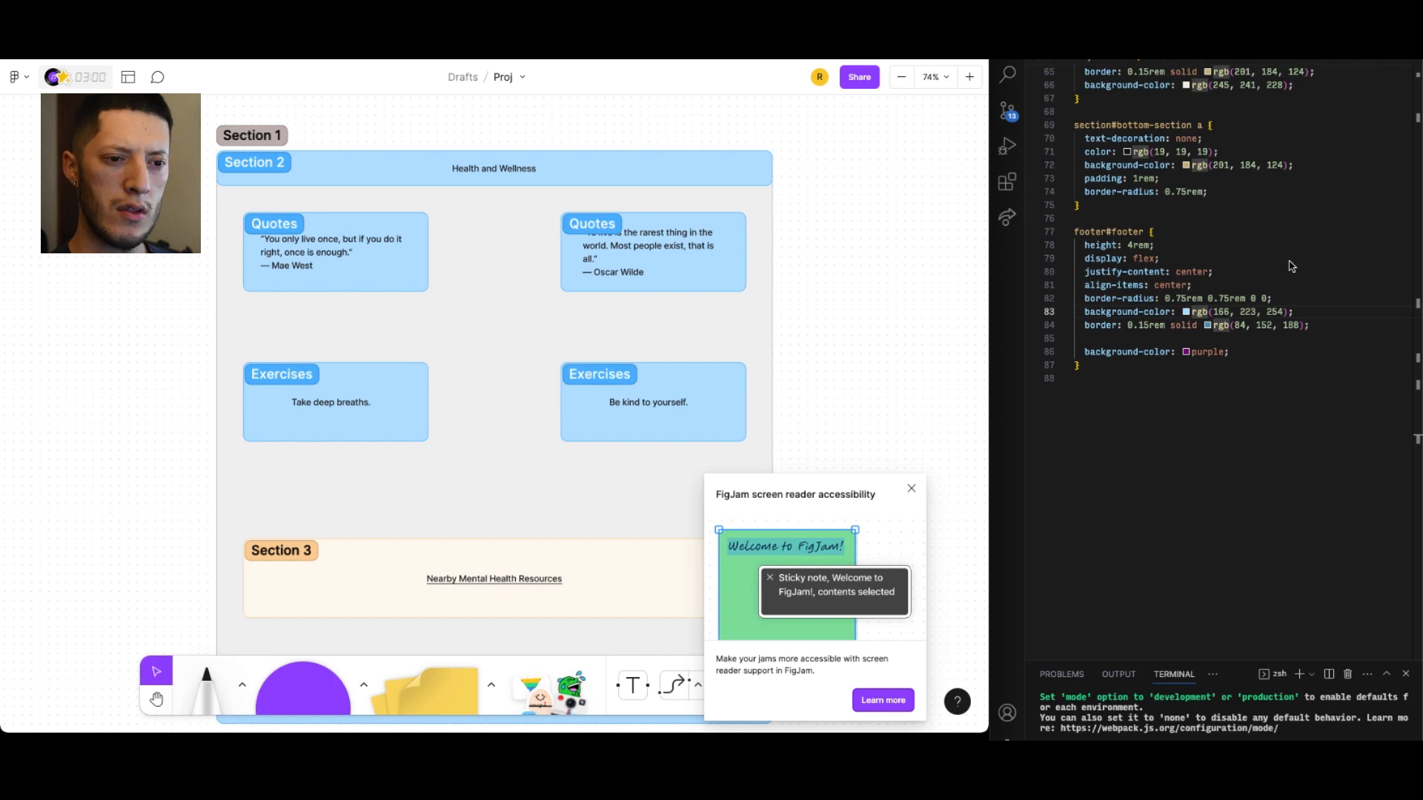
mouse_move(1303, 290)
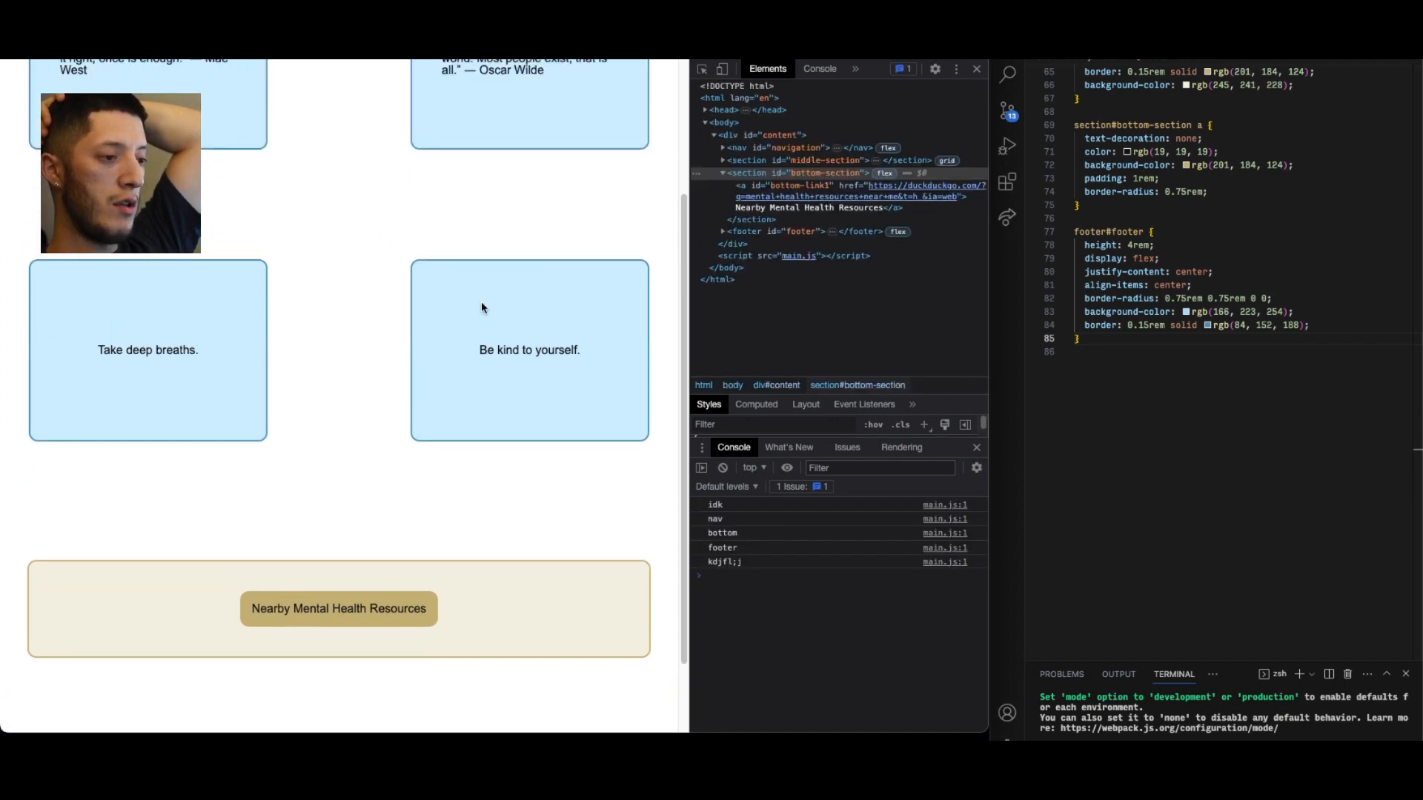
Add background-color: red to the #content rule and save to preview it
scroll("up", 3)
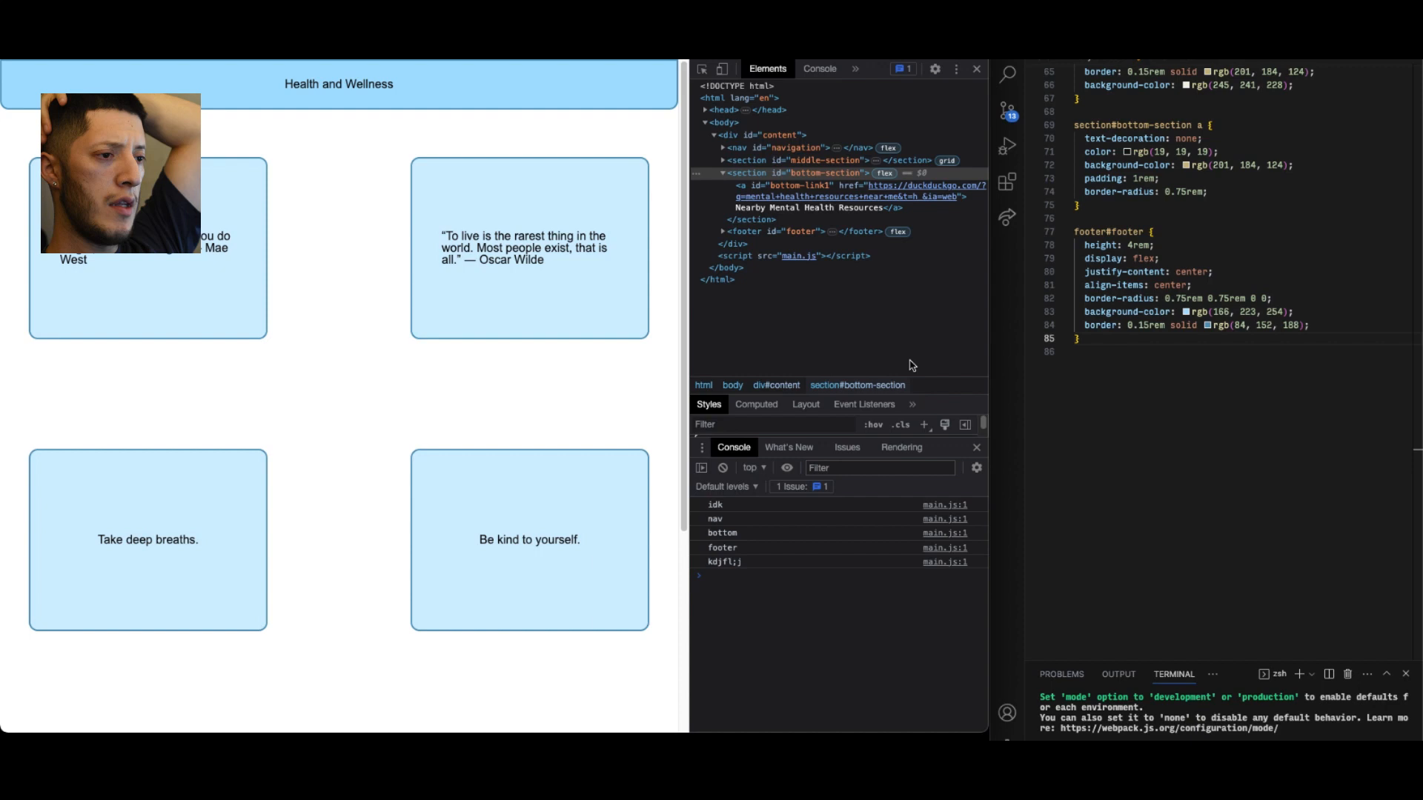
scroll("up", 3)
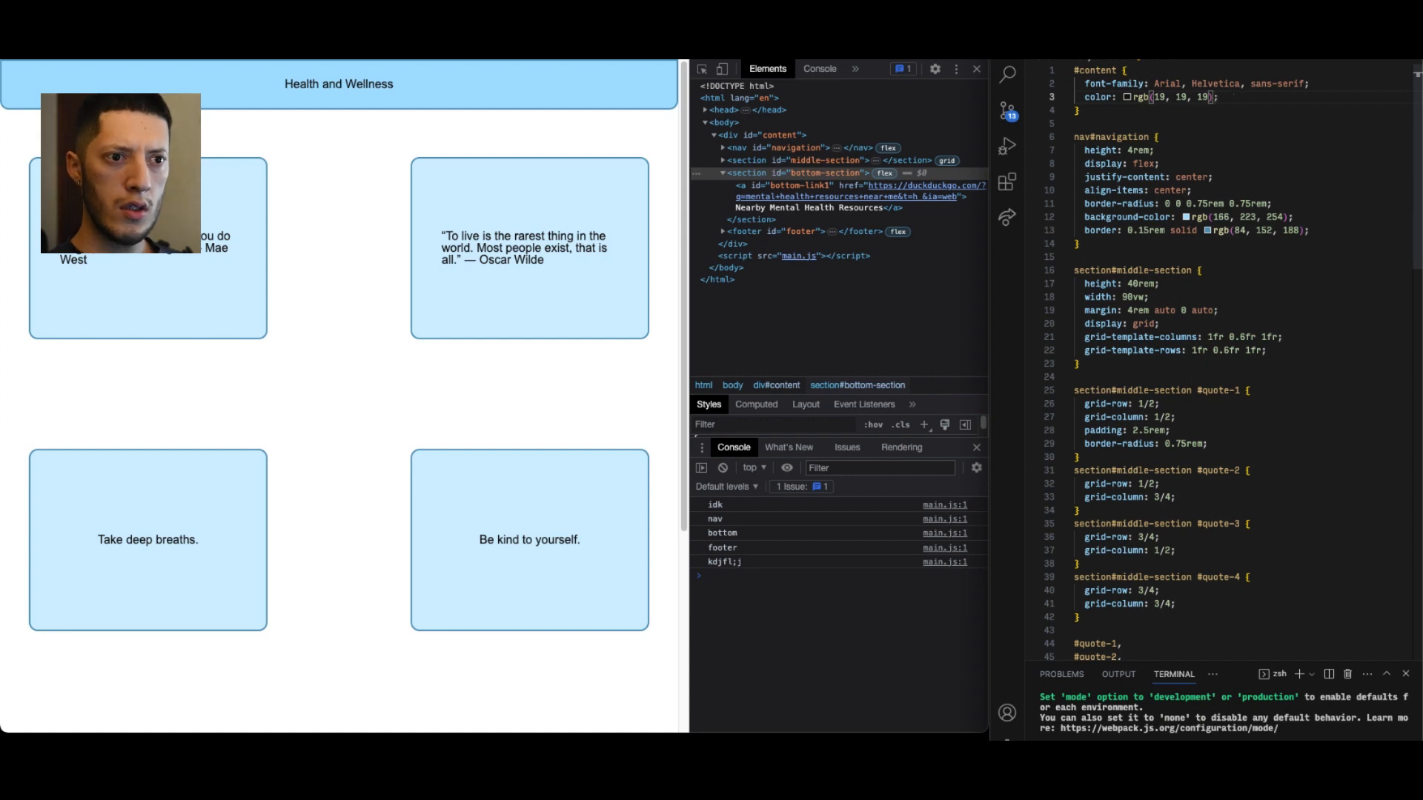
type("background-color: ;")
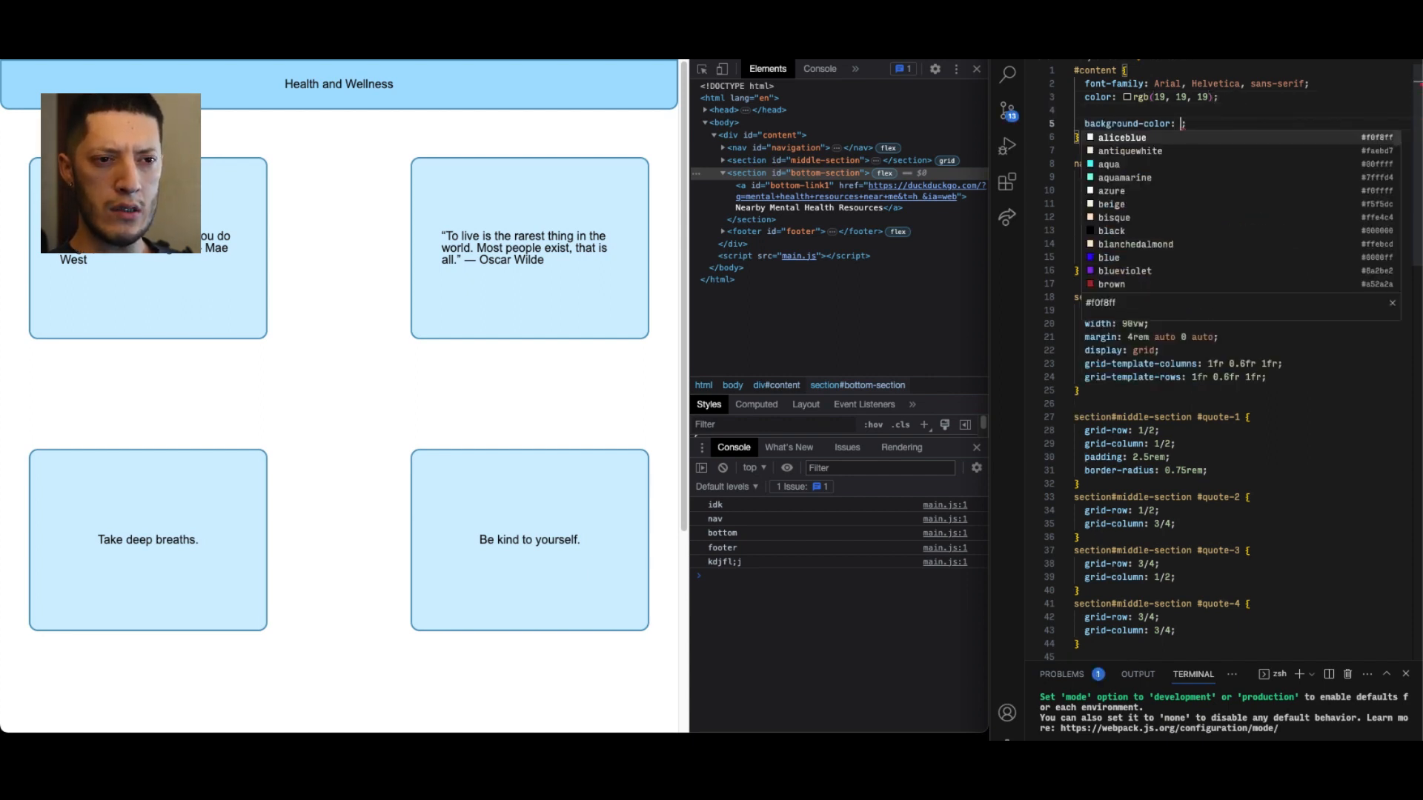
type("red")
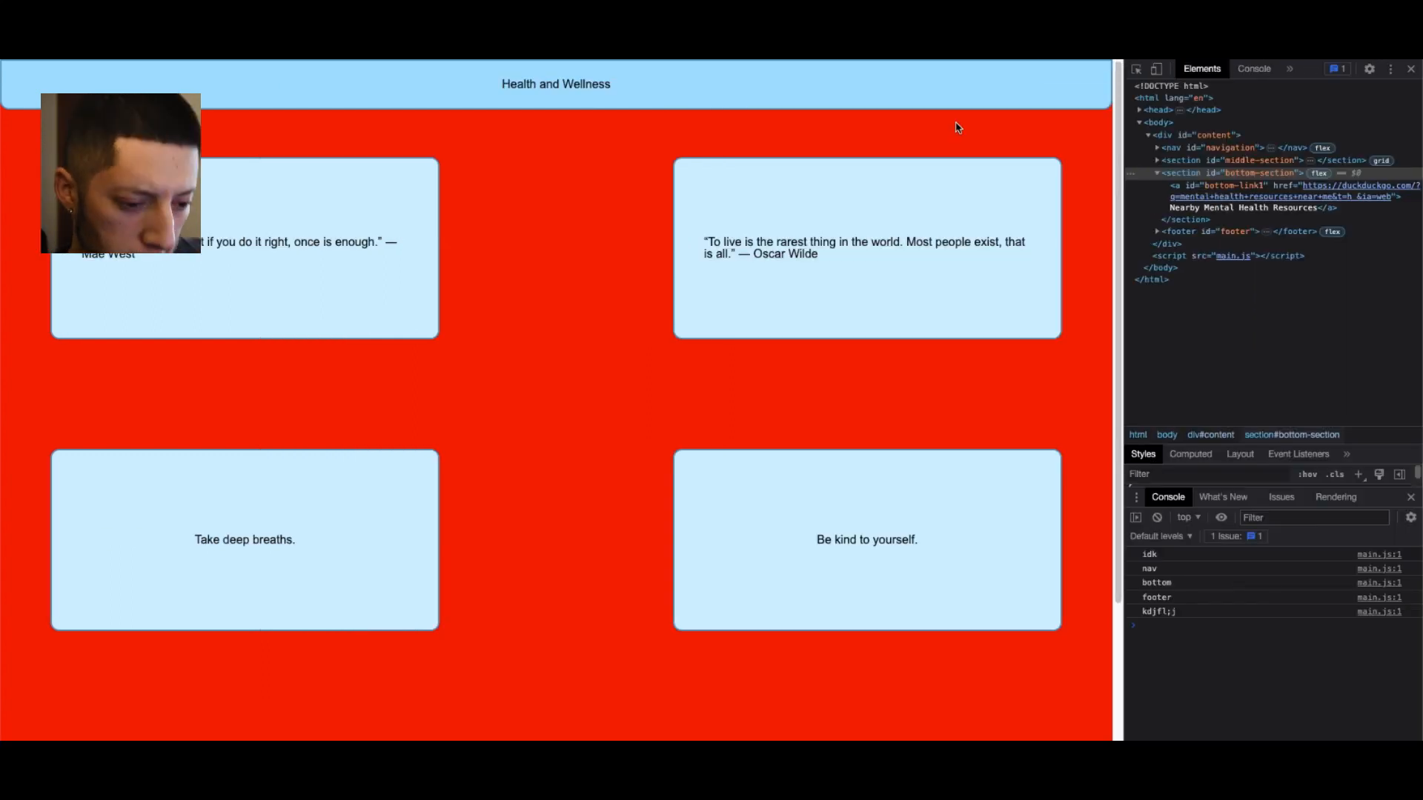
scroll("down", 3)
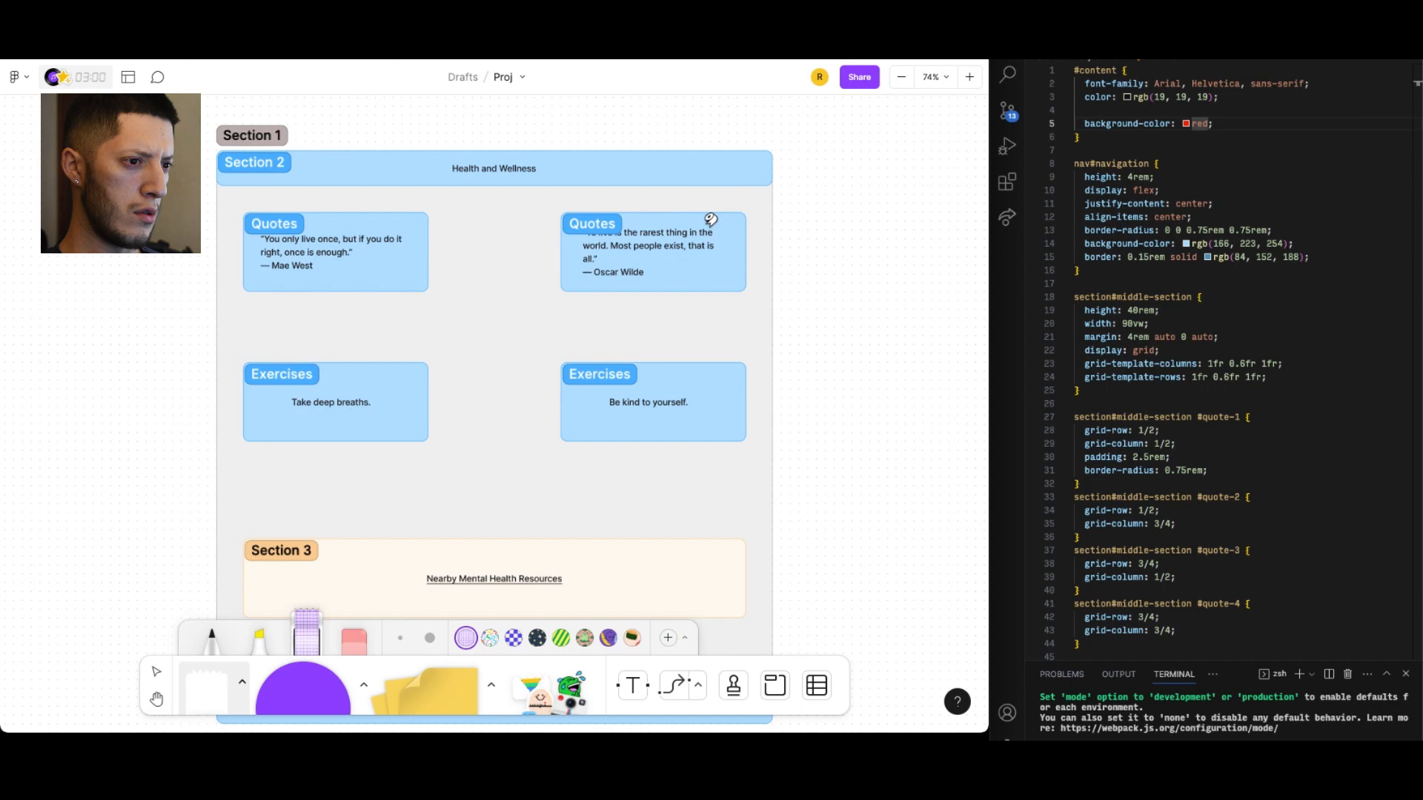
mouse_move(771, 211)
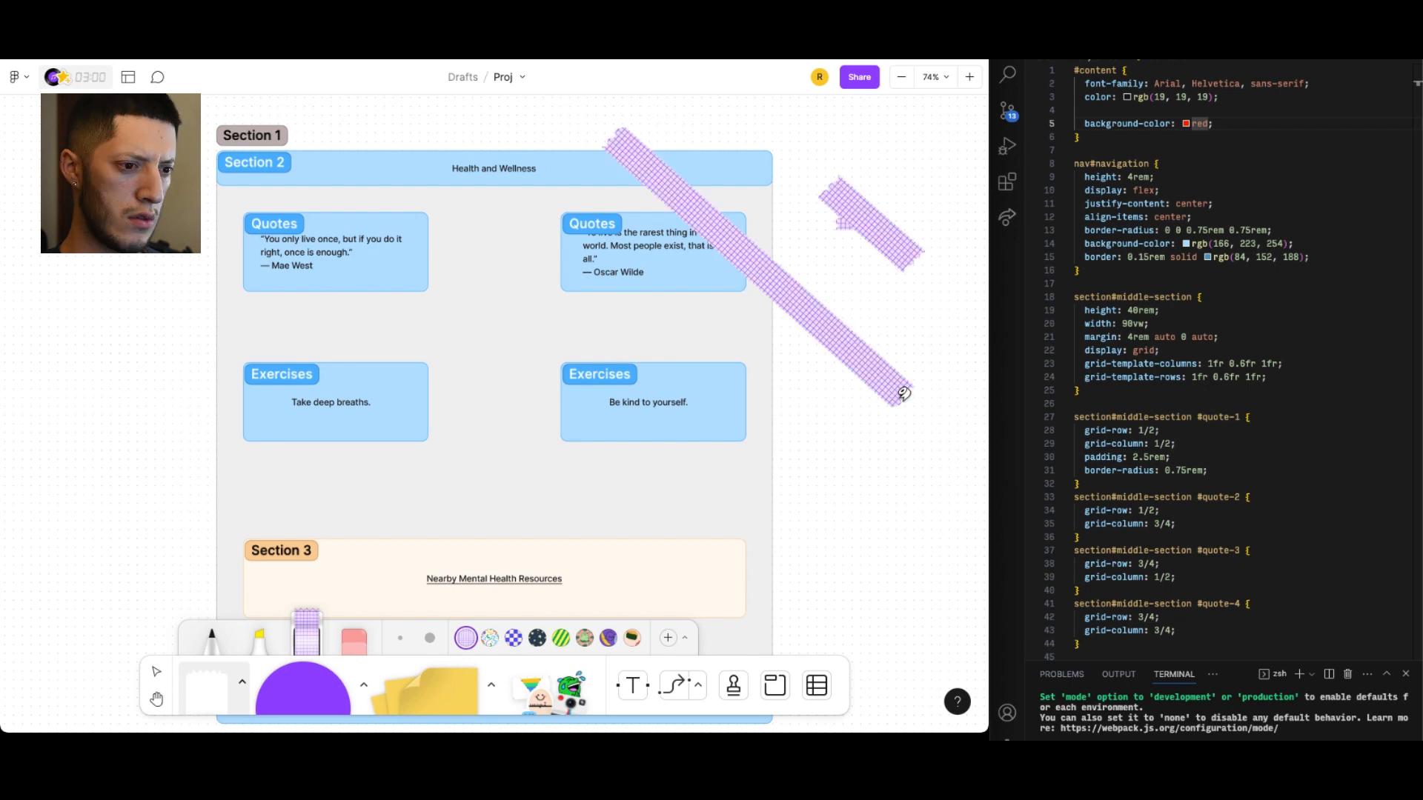
mouse_move(804, 371)
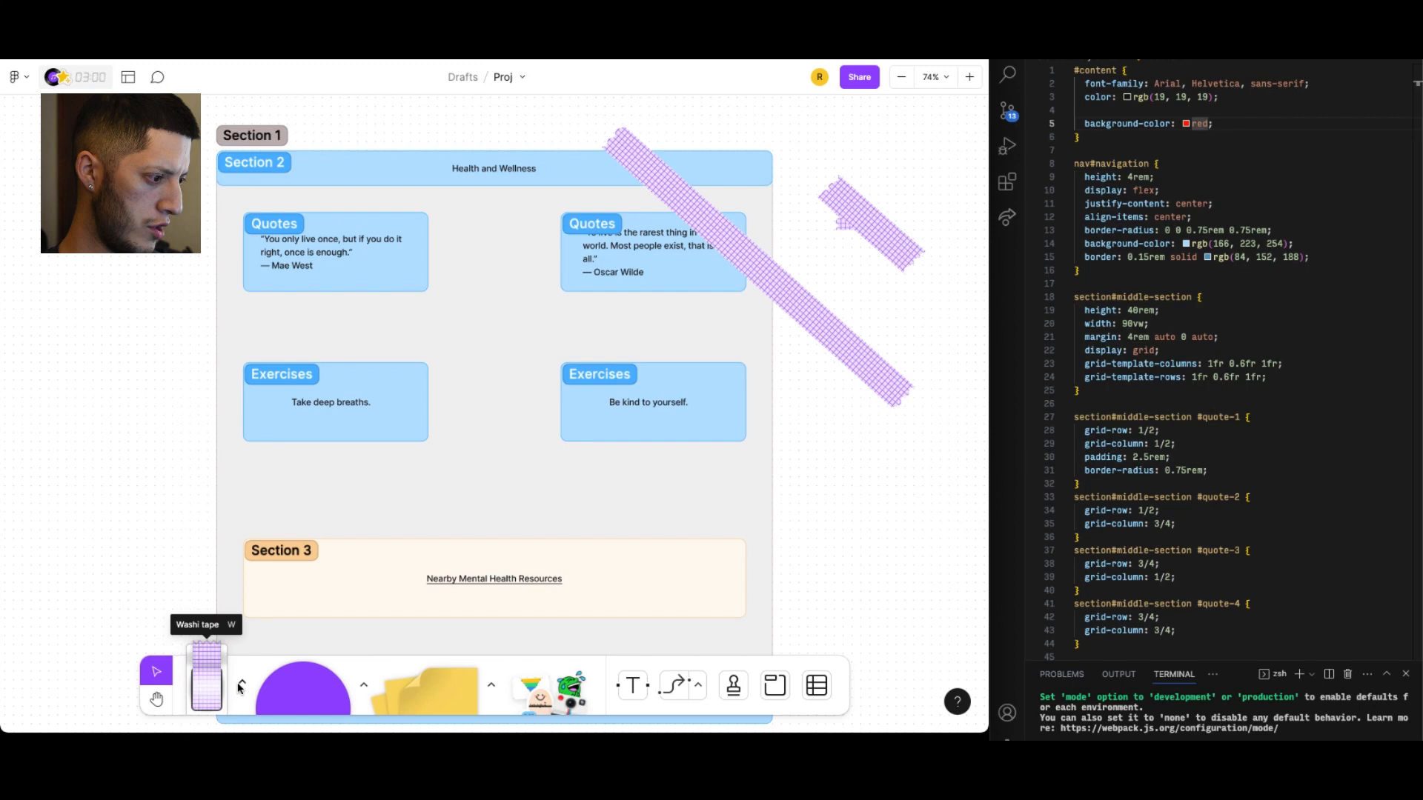
Pick the Washi tape tool in FigJam to add tape strips to the mockup
left_click(206, 685)
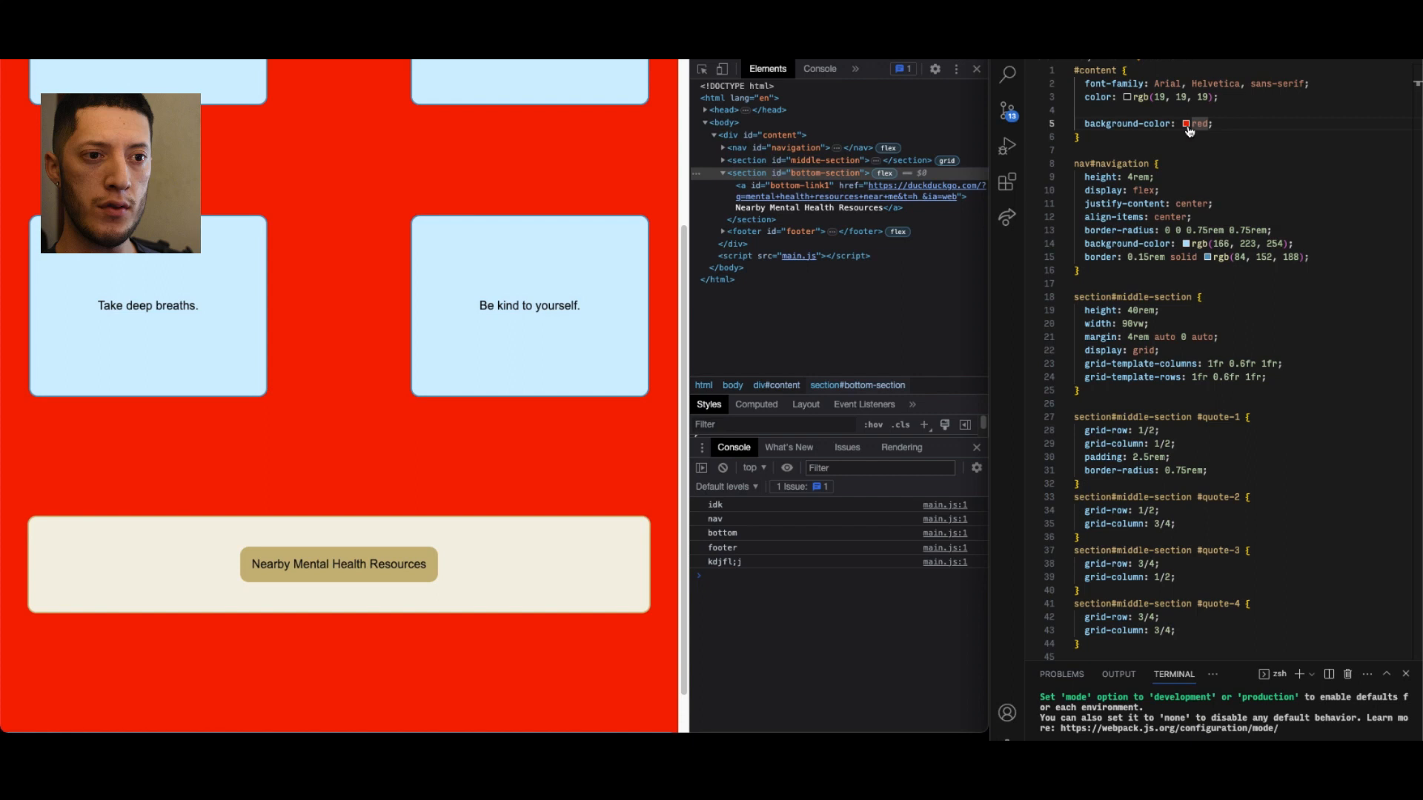
Change the #content background from red to rgb(220, 220, 220) using the colour picker
left_click(1185, 123)
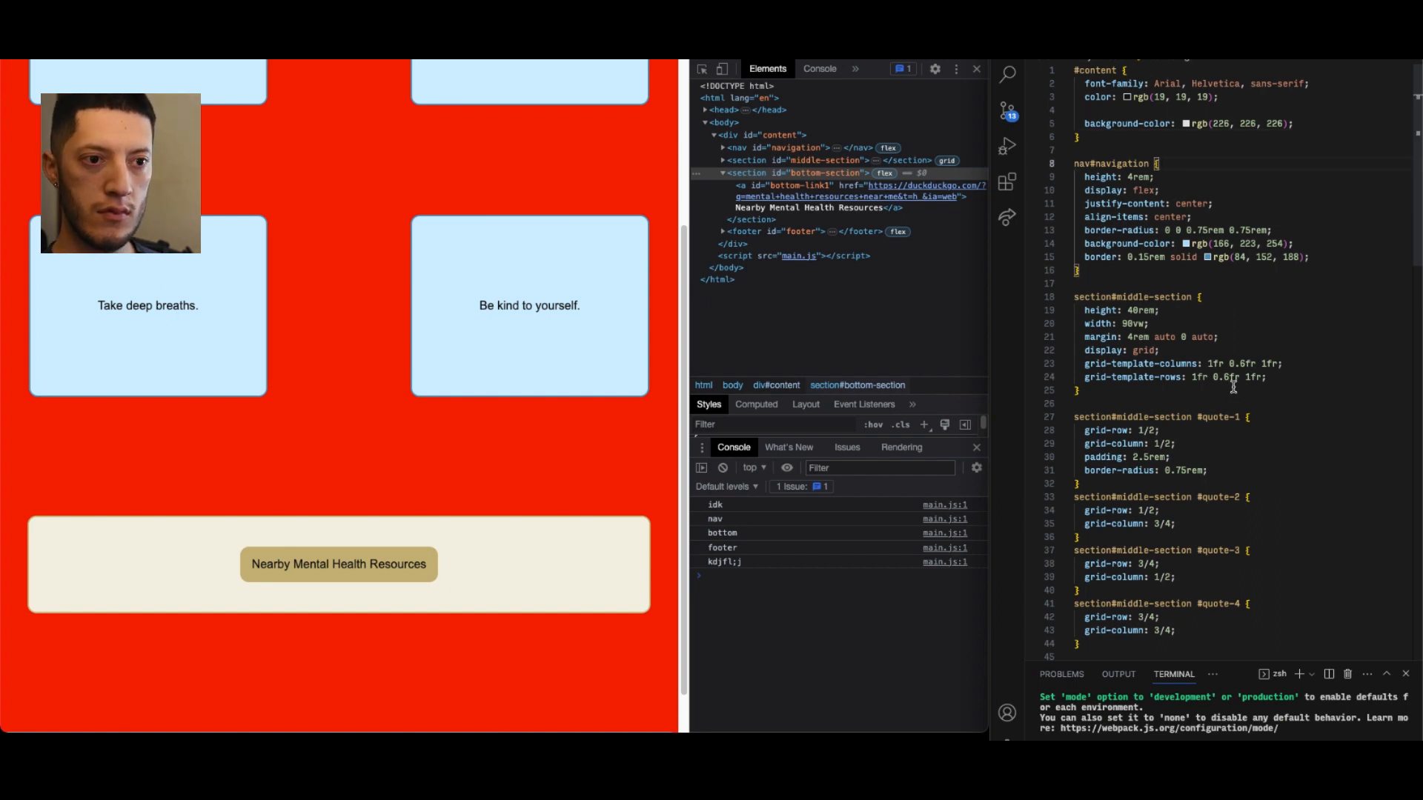
left_click(1153, 163)
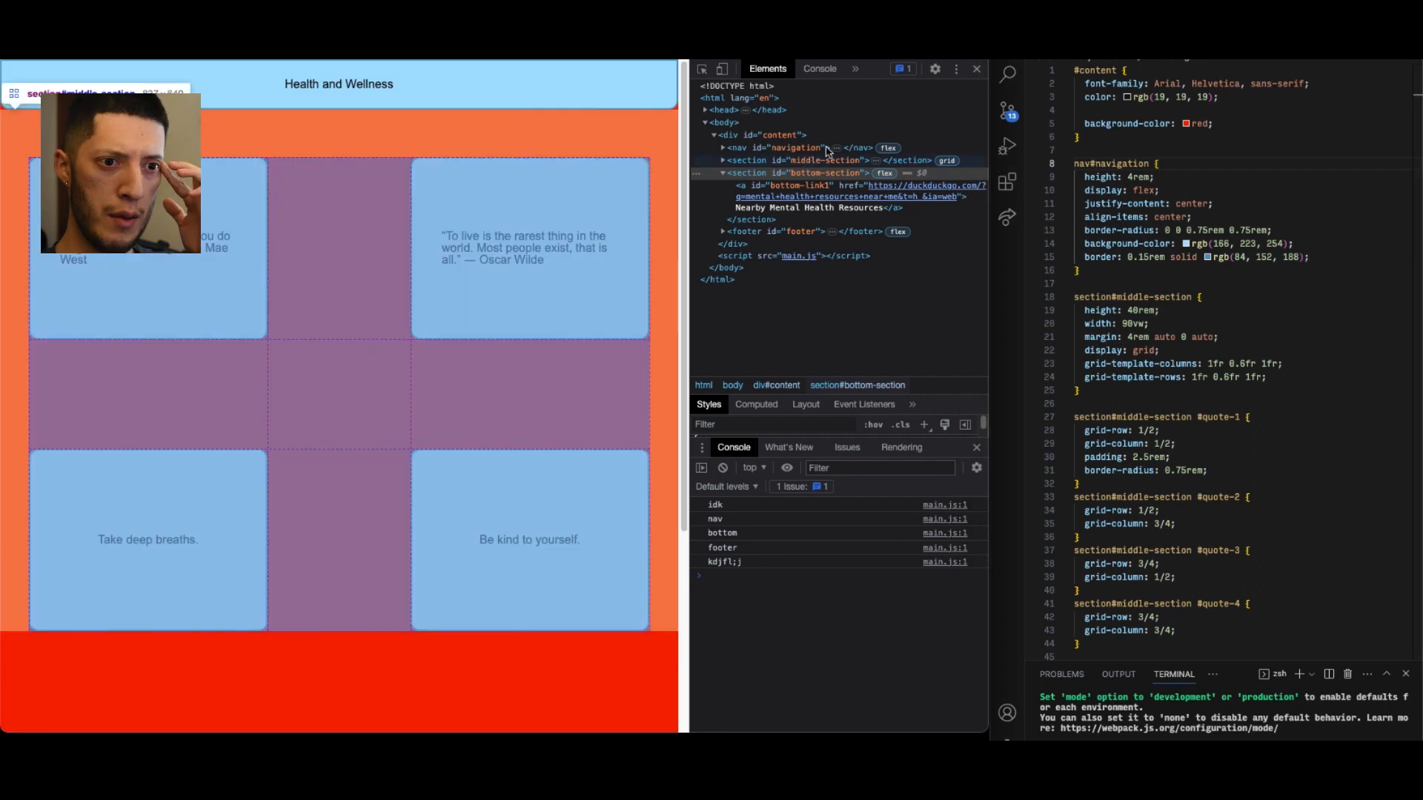
left_click(1185, 122)
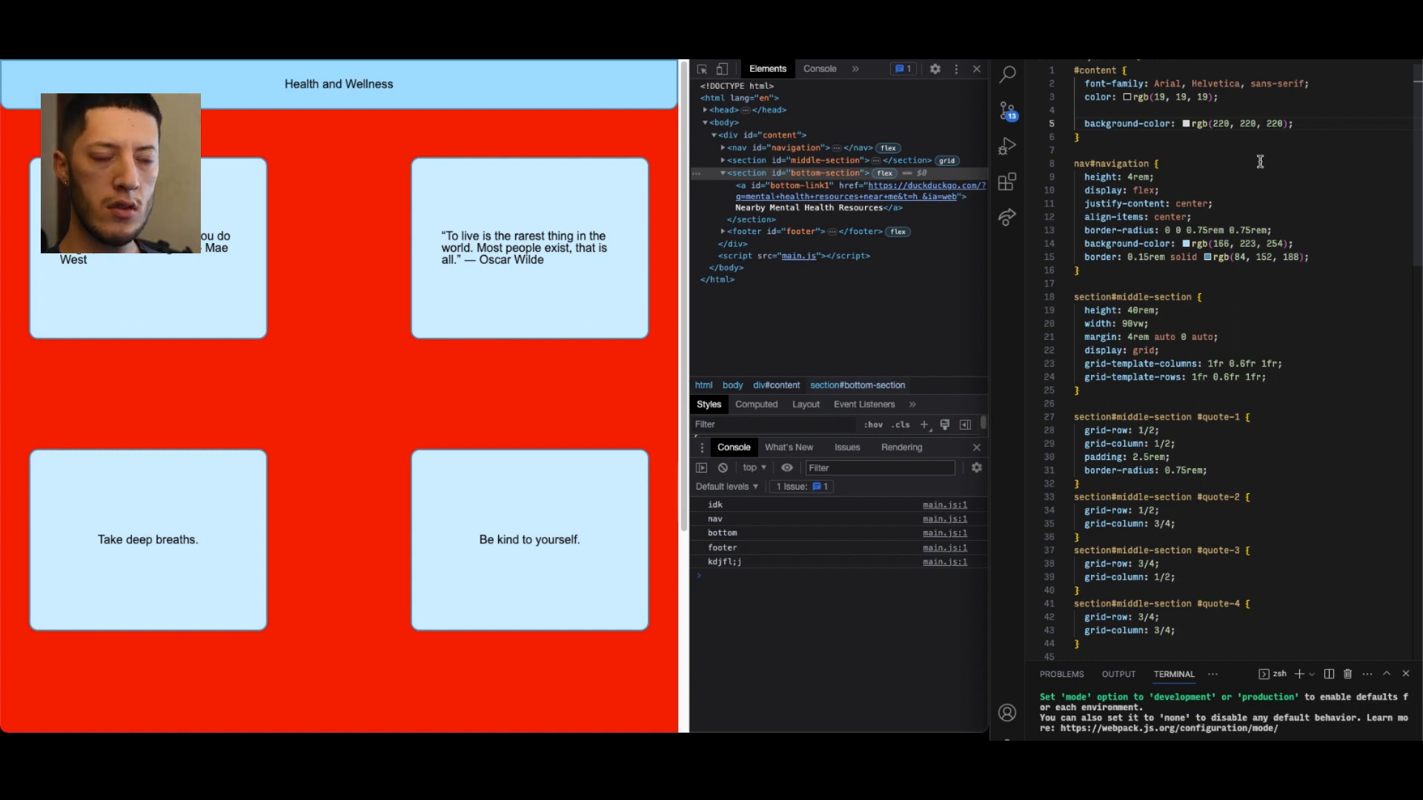
left_click(1156, 163)
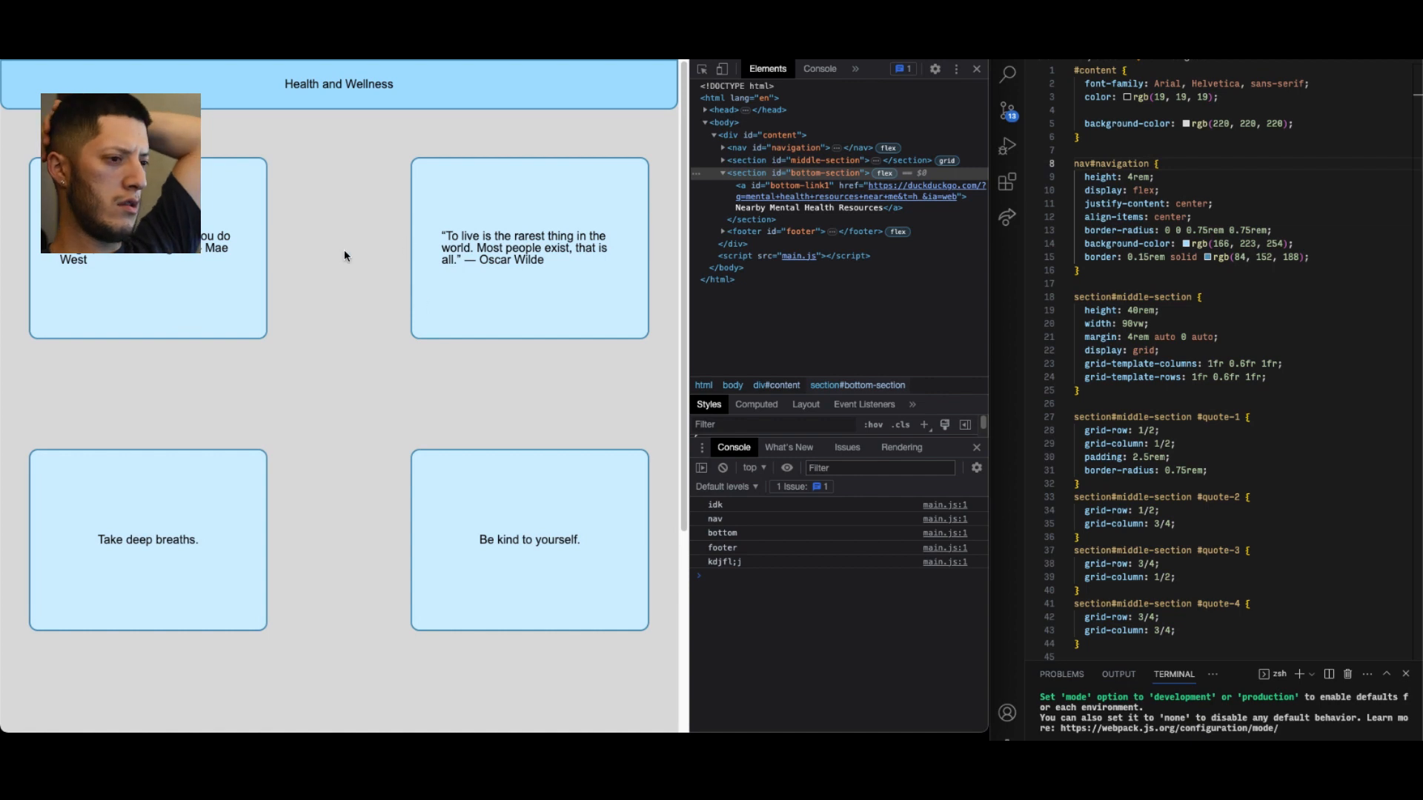
scroll("down", 3)
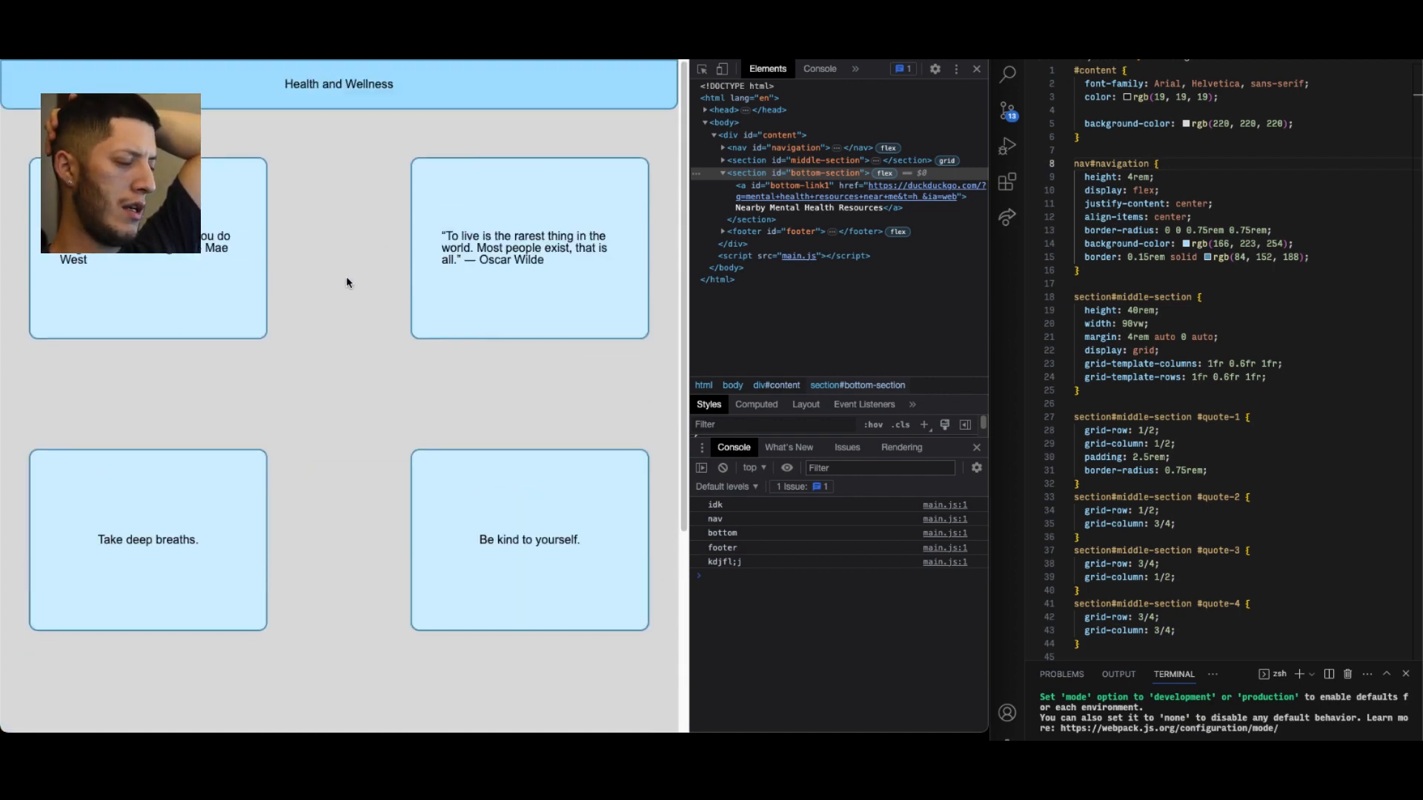
scroll("down", 3)
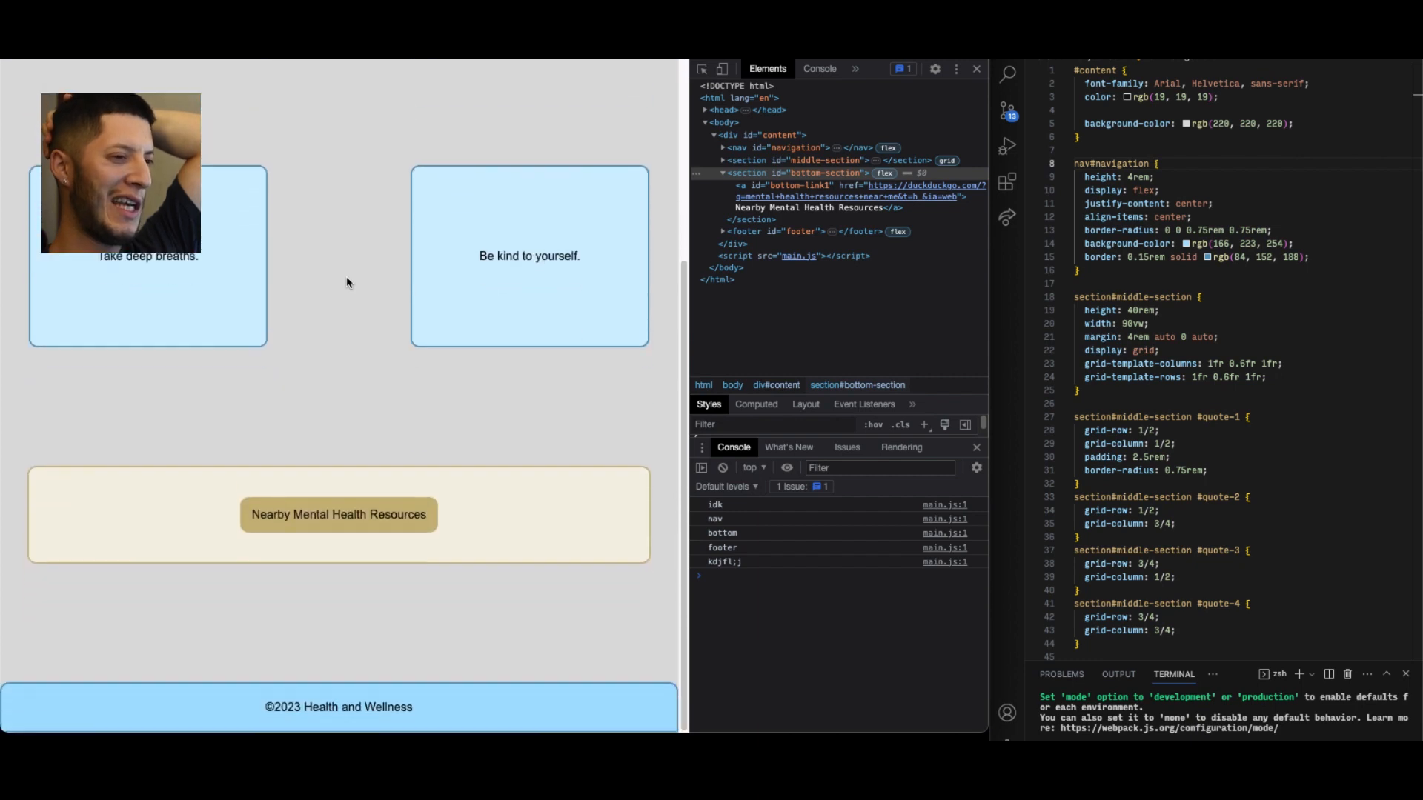
scroll("up", 3)
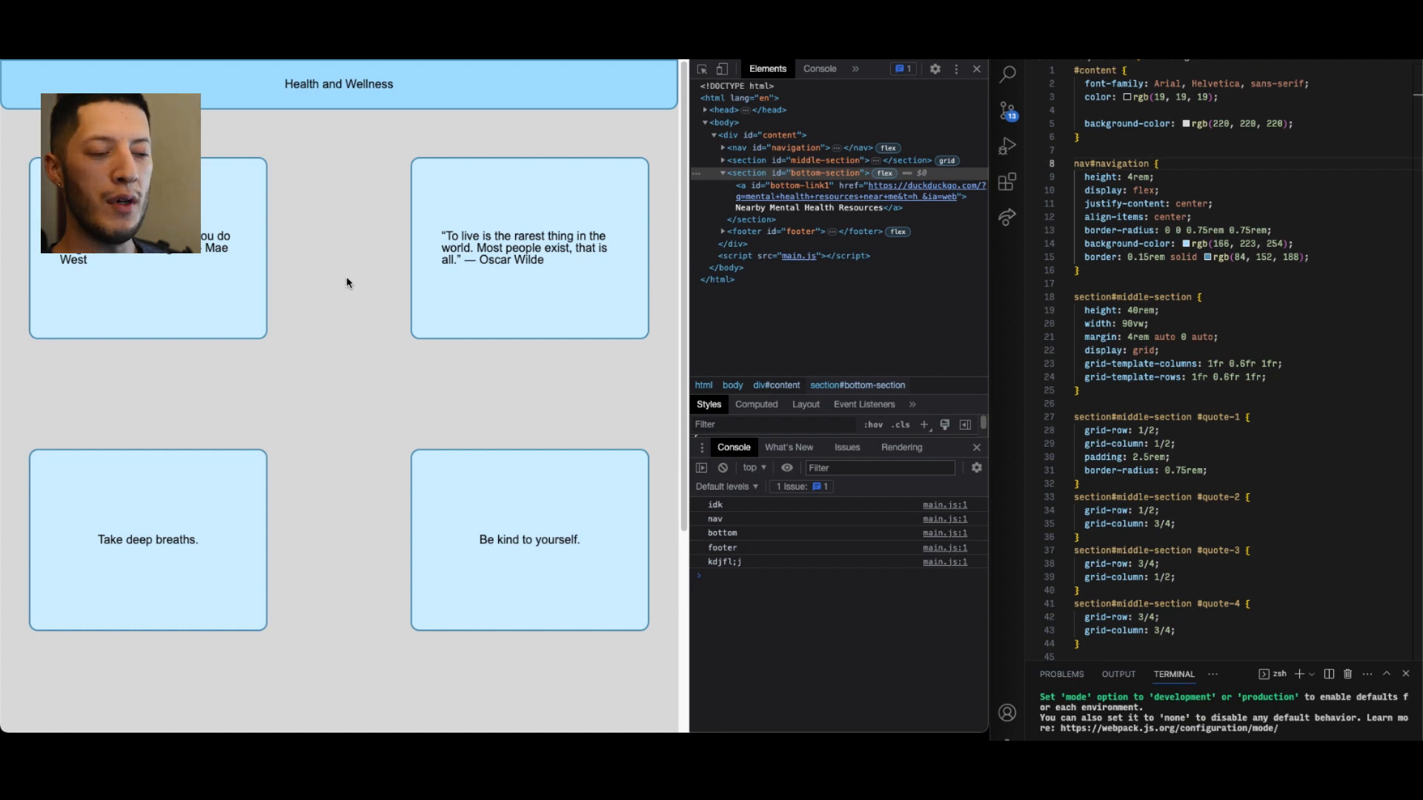
scroll("down", 3)
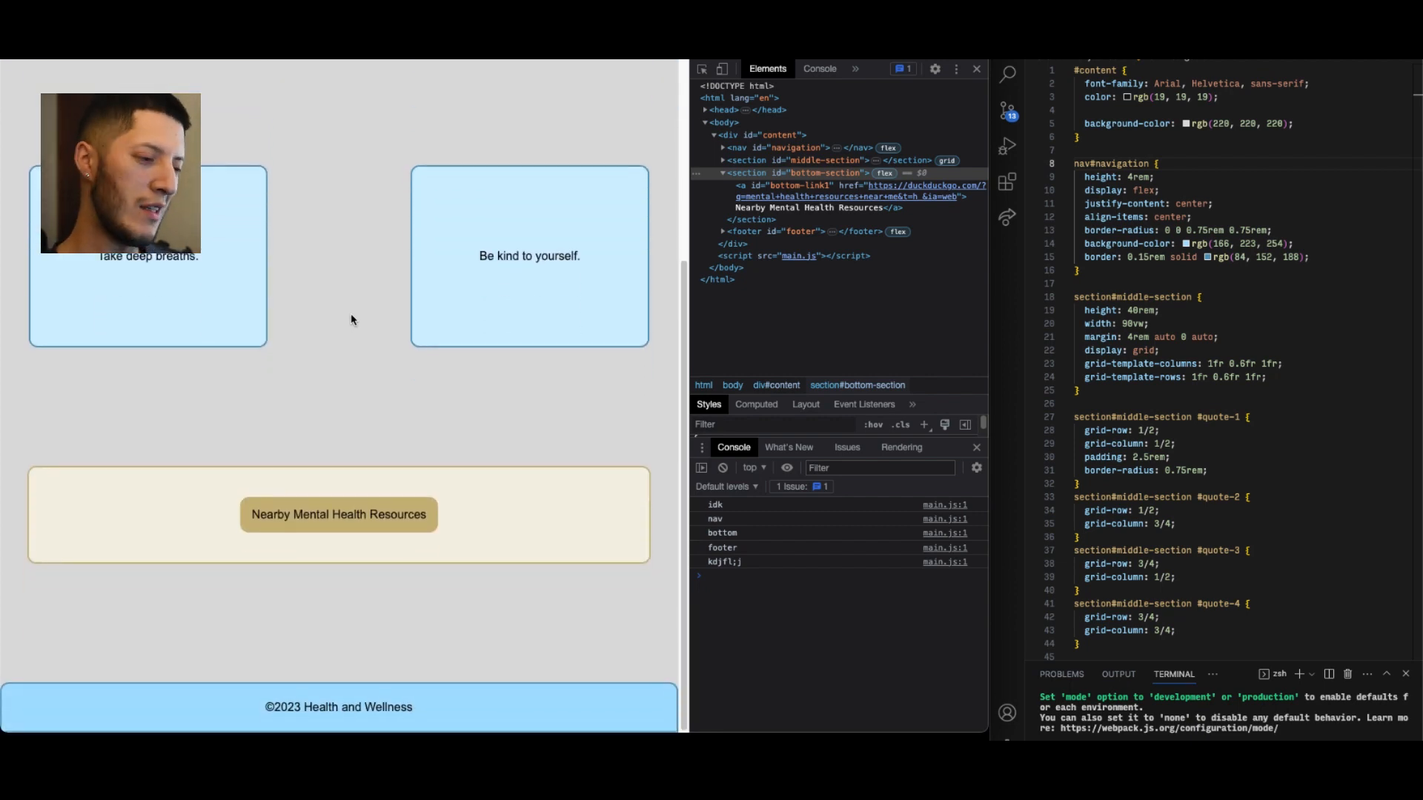
mouse_move(853, 651)
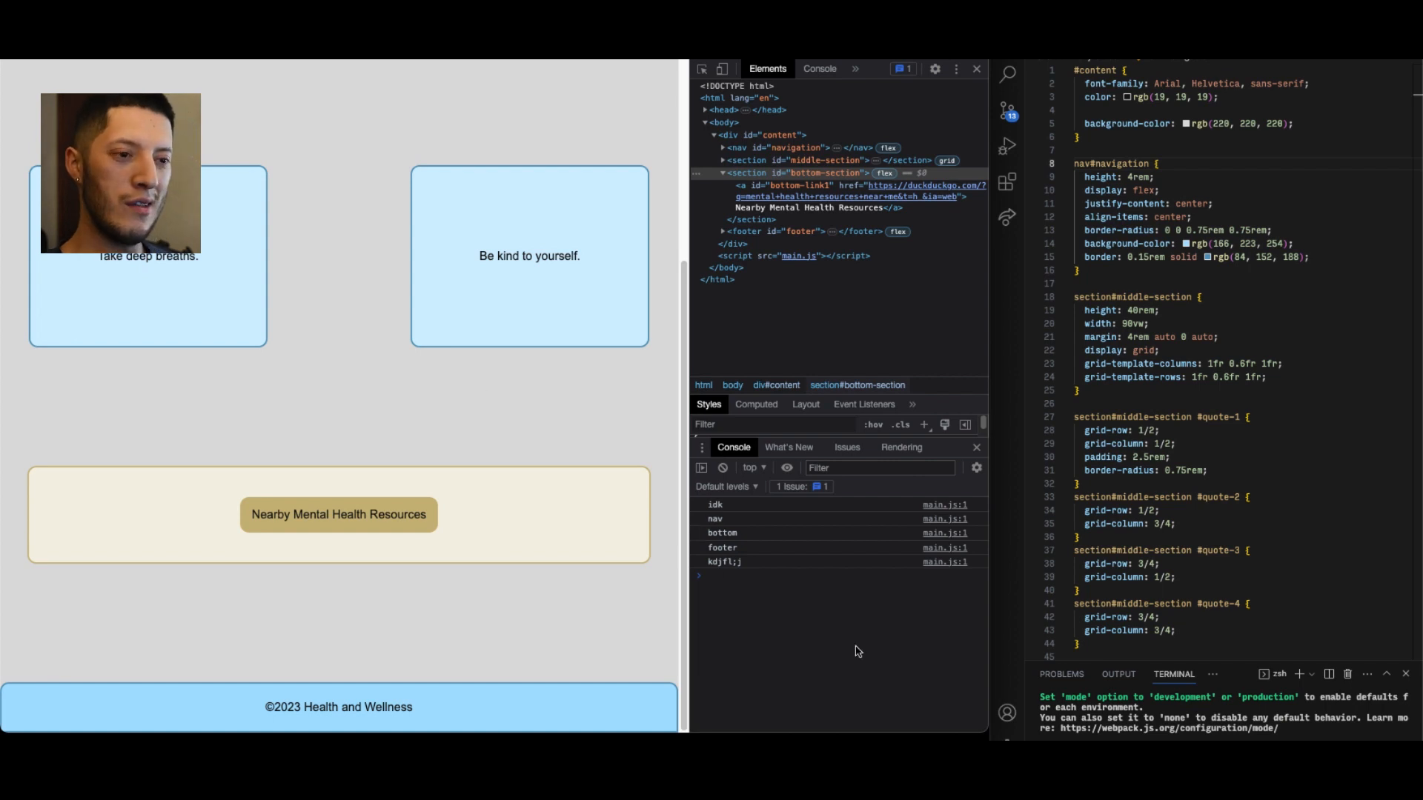
scroll("down", 3)
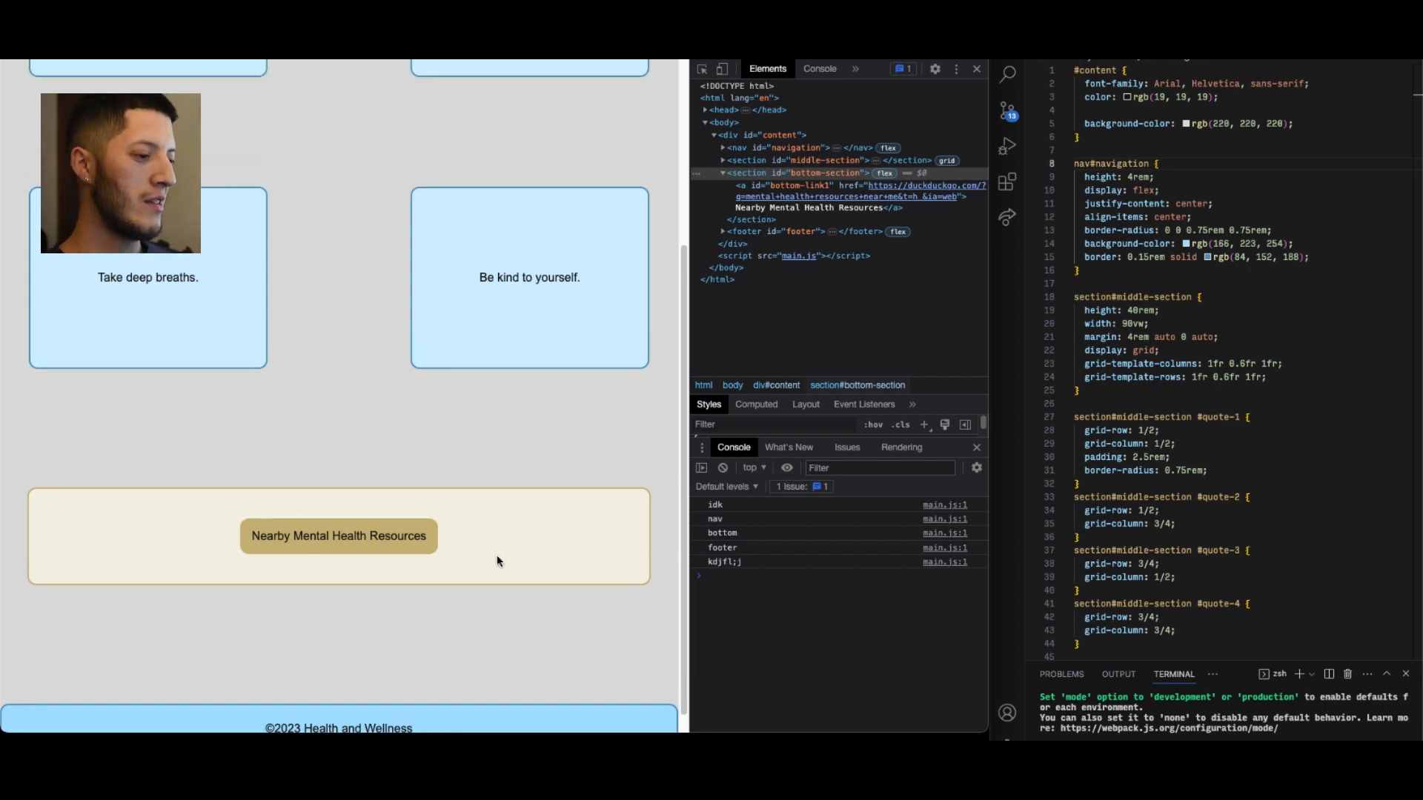
scroll("up", 3)
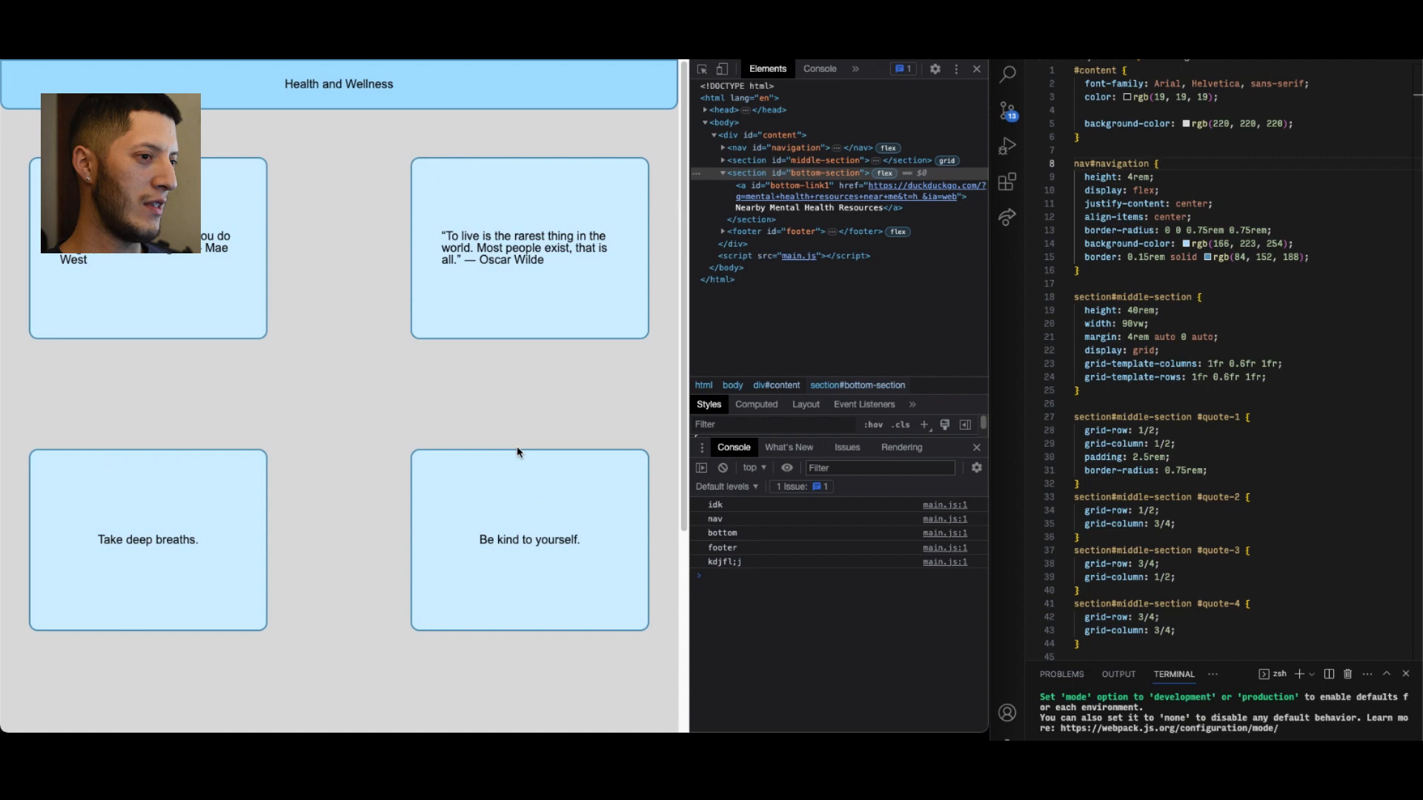